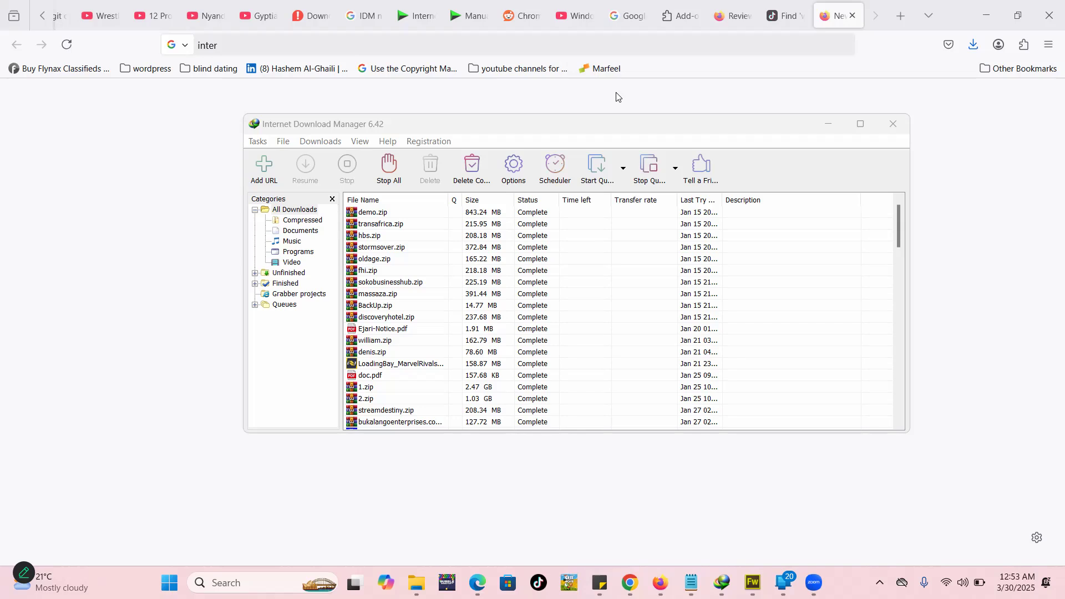
{"action": "mouse_move", "coordinate": [684, 14]}
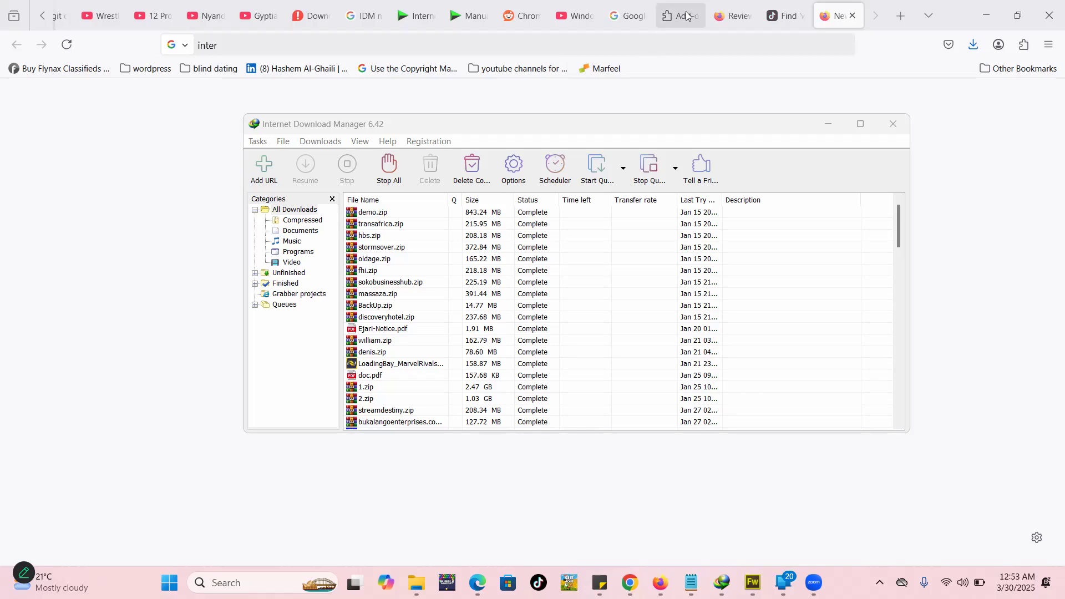
{"action": "mouse_move", "coordinate": [782, 90]}
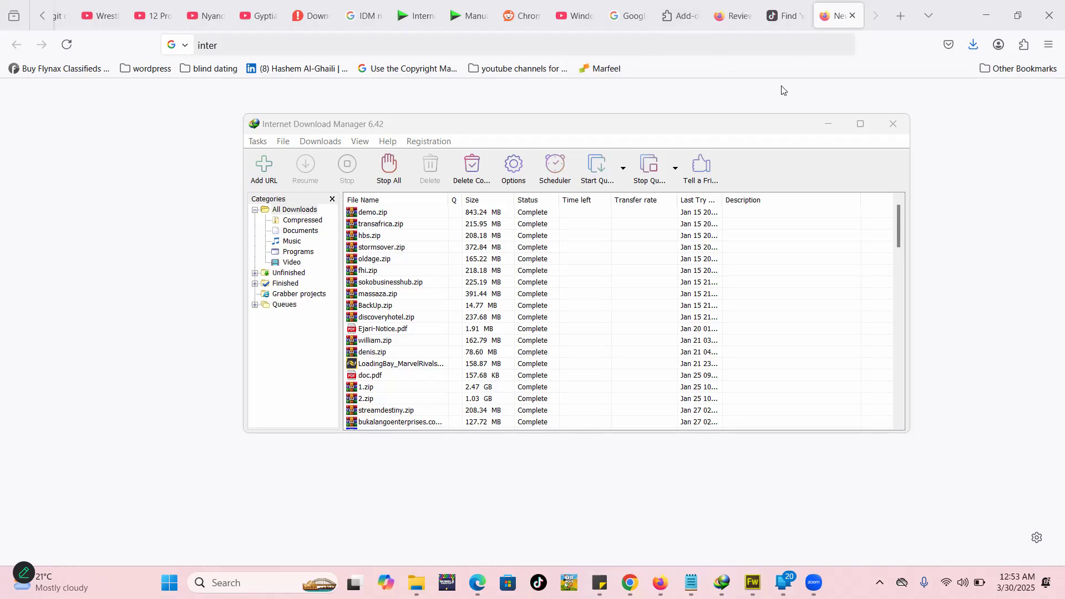
{"action": "mouse_move", "coordinate": [67, 86]}
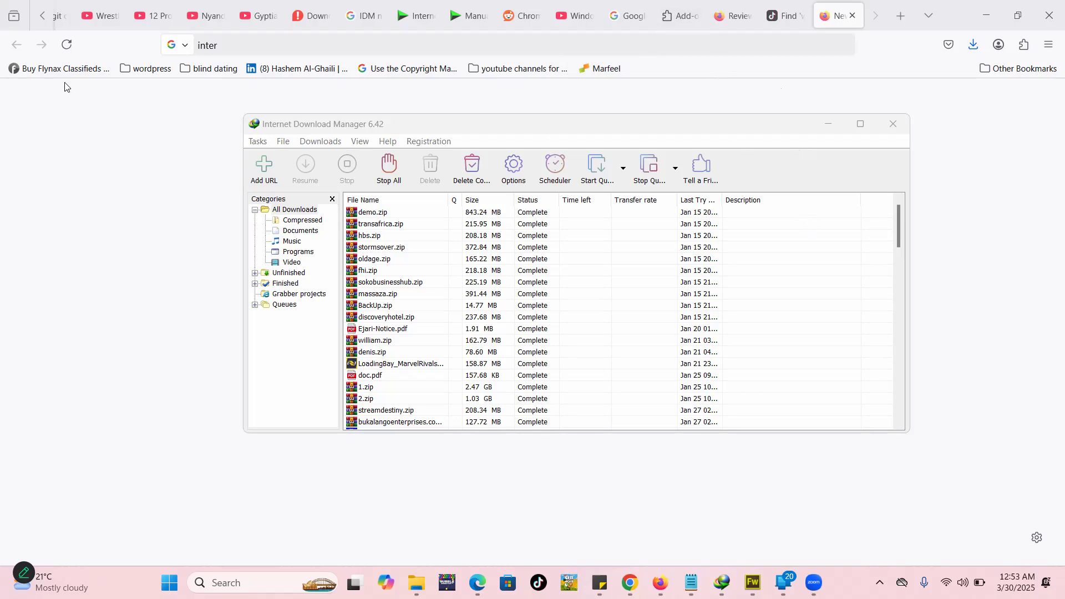
{"action": "mouse_move", "coordinate": [946, 108]}
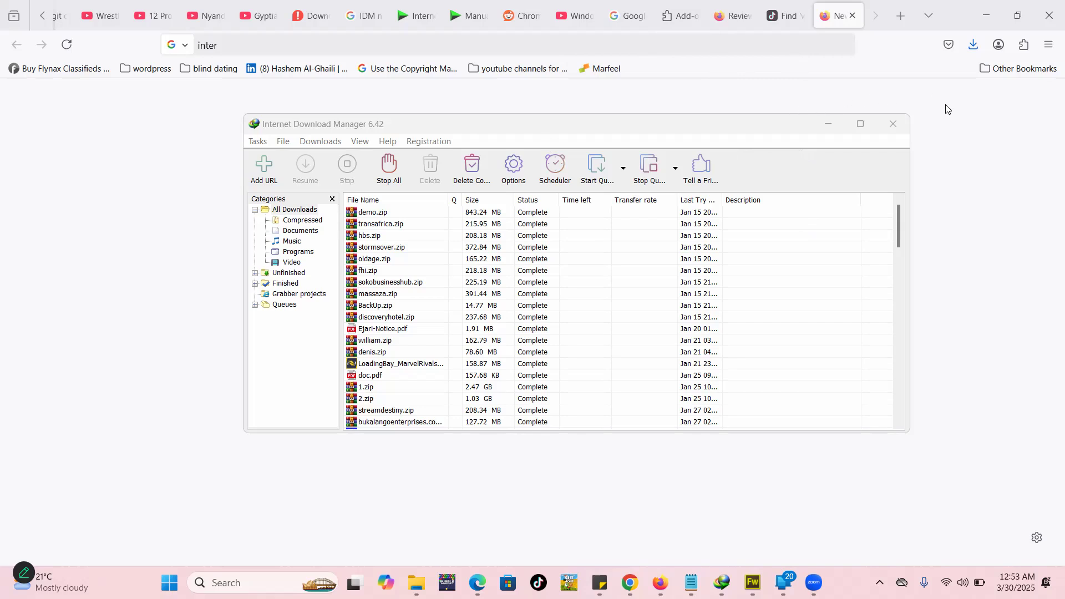
{"action": "mouse_move", "coordinate": [973, 130]}
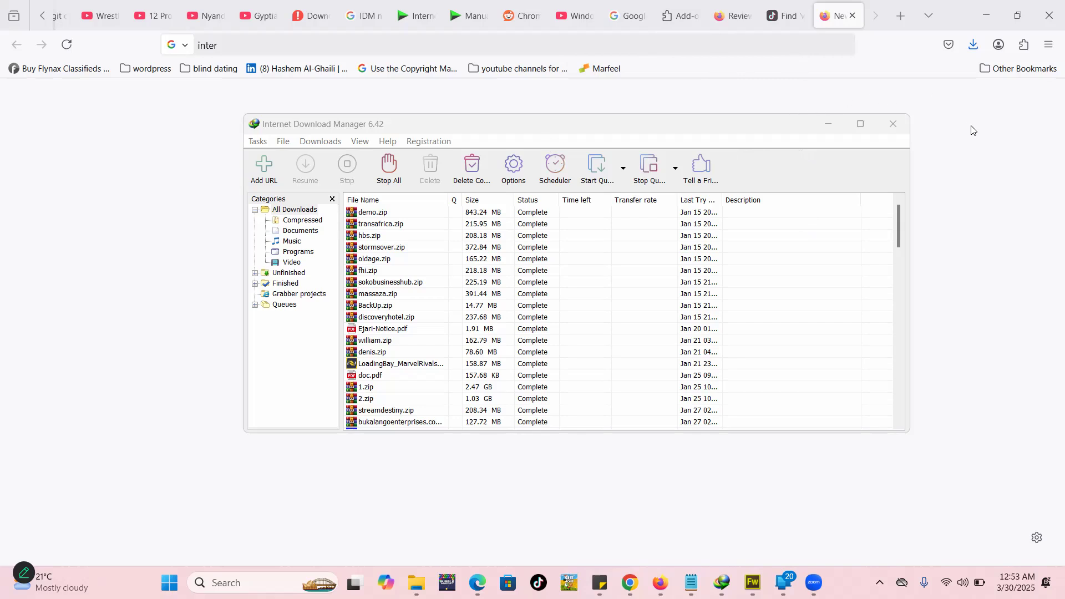
Step: Show the TikTok webvator tours-and-travel video tab, then bring up Firefox's main menu
{"action": "left_click", "coordinate": [784, 15]}
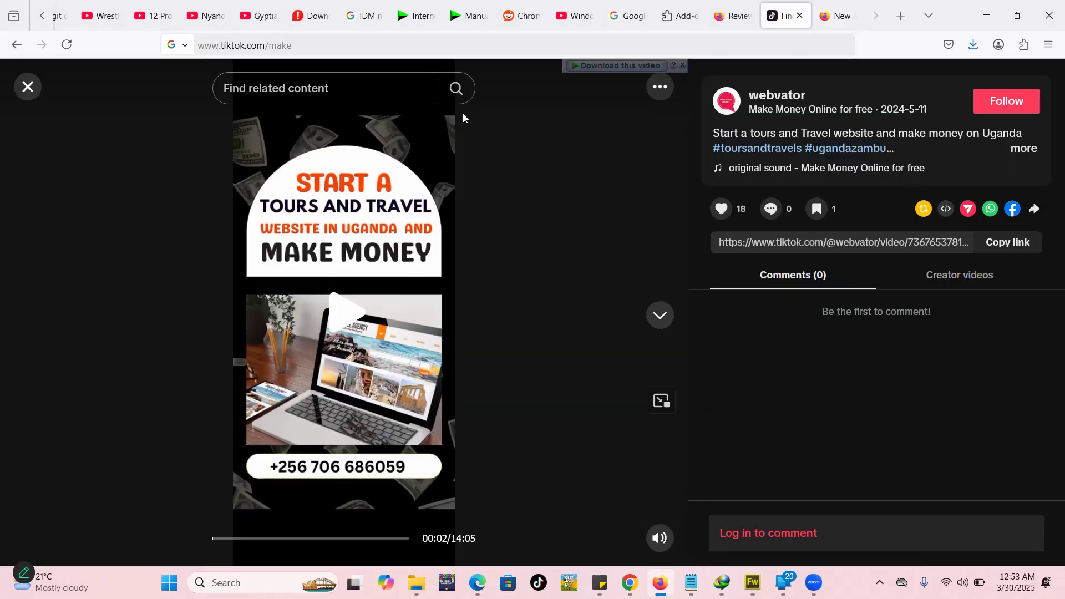
{"action": "mouse_move", "coordinate": [586, 154]}
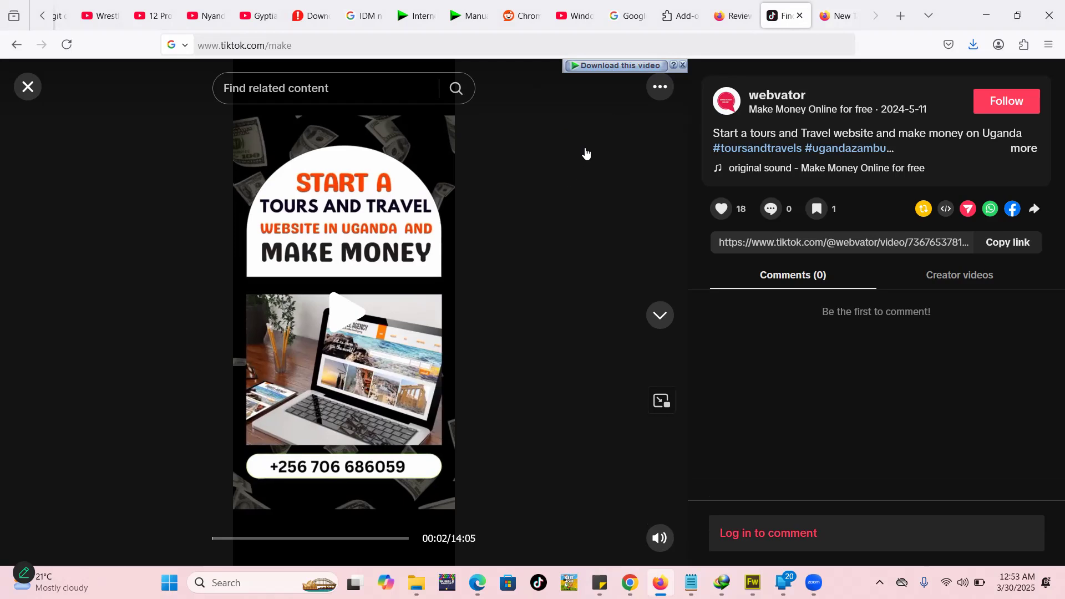
{"action": "mouse_move", "coordinate": [782, 14]}
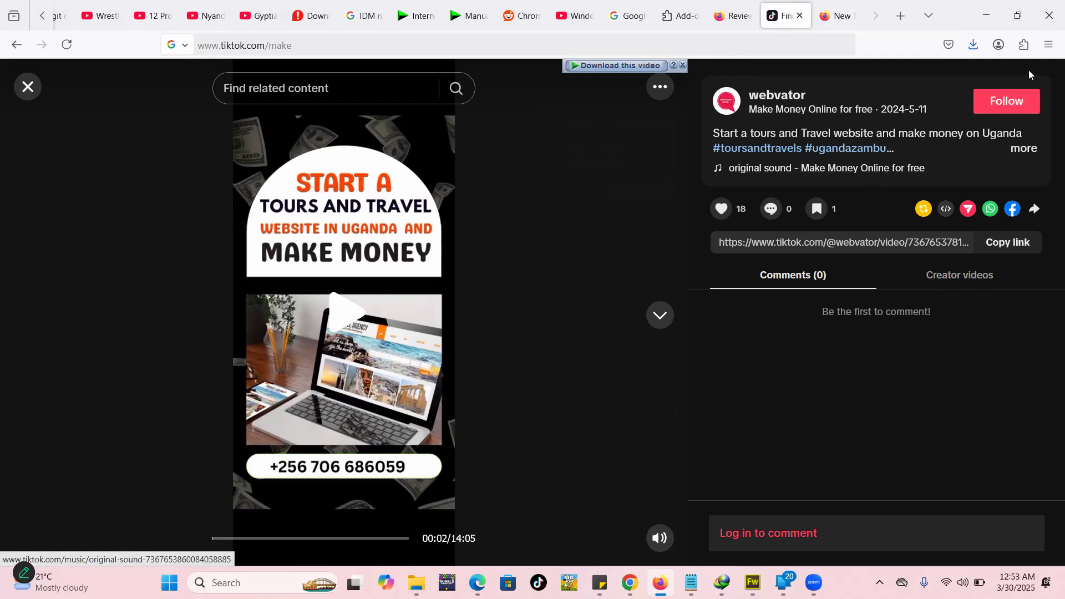
{"action": "left_click", "coordinate": [1049, 45]}
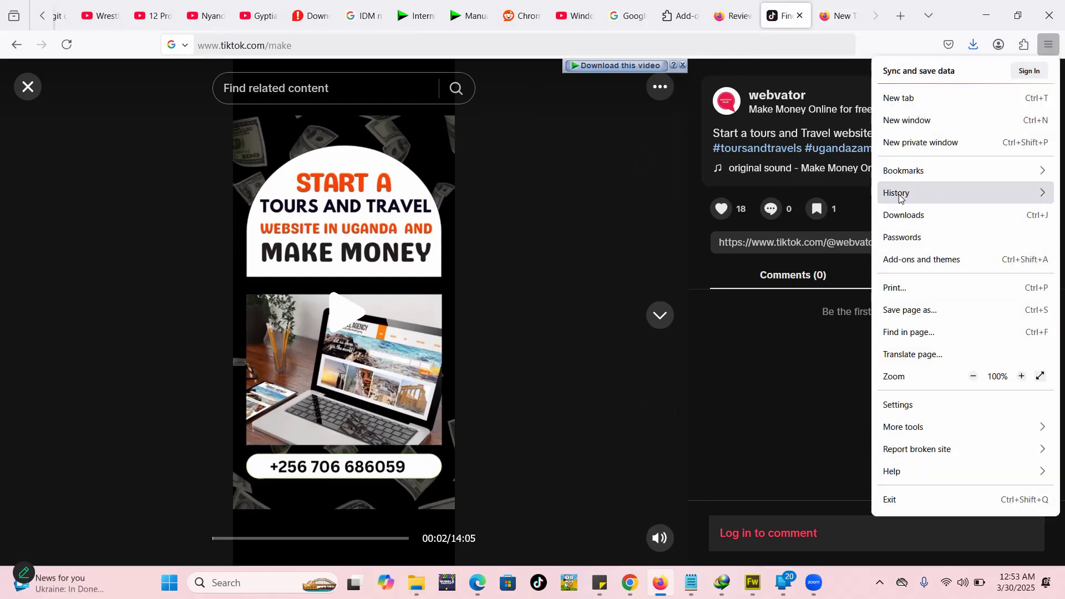
{"action": "mouse_move", "coordinate": [922, 200]}
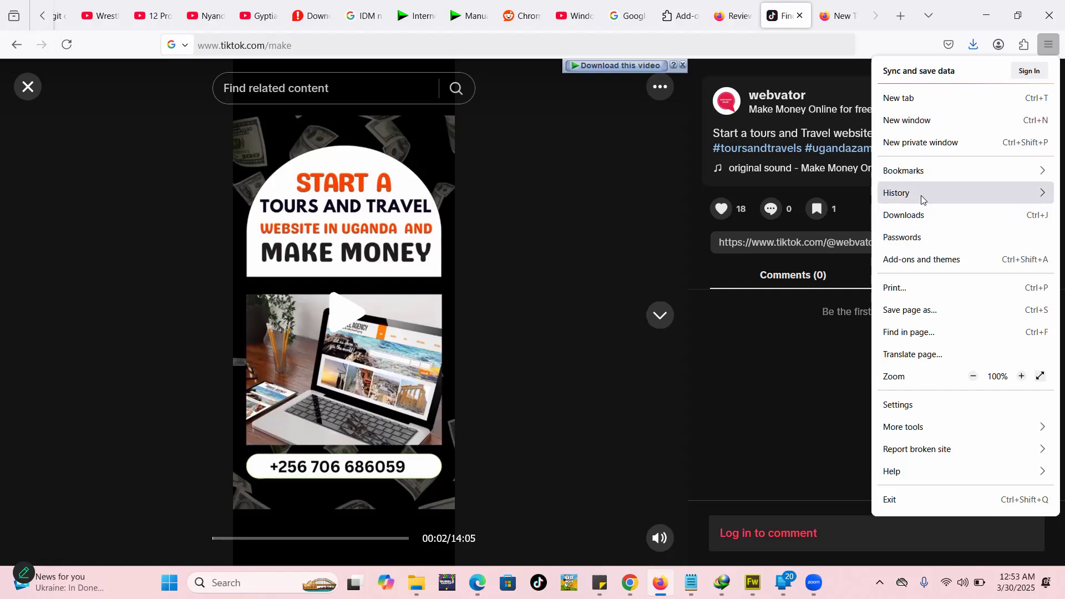
{"action": "mouse_move", "coordinate": [925, 243]}
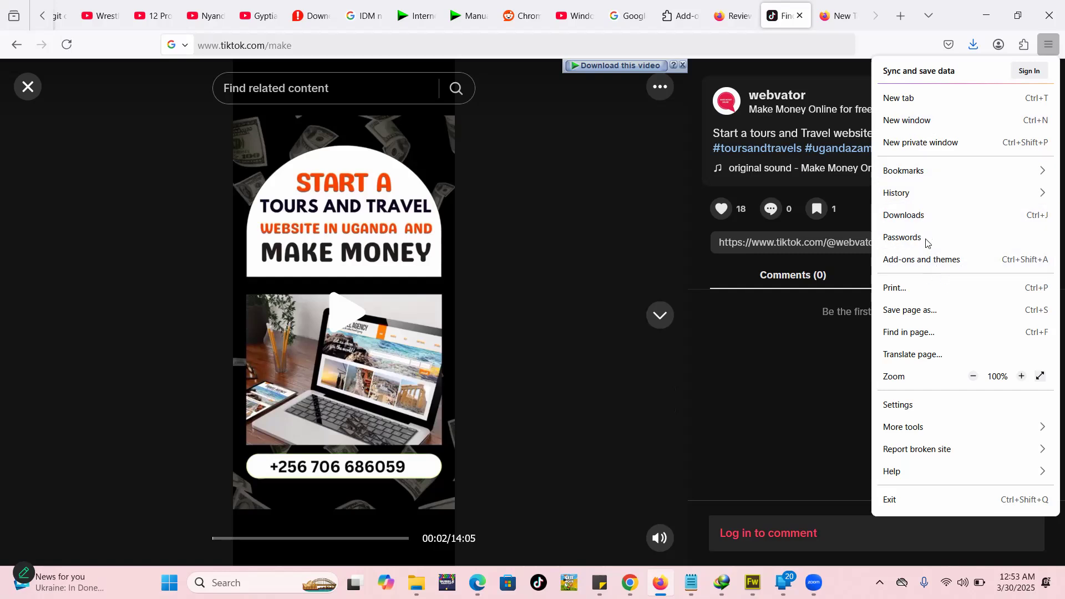
Step: View the installed extensions list with IDM Integration Module enabled, then reveal the hidden tray icons
{"action": "left_click", "coordinate": [922, 259]}
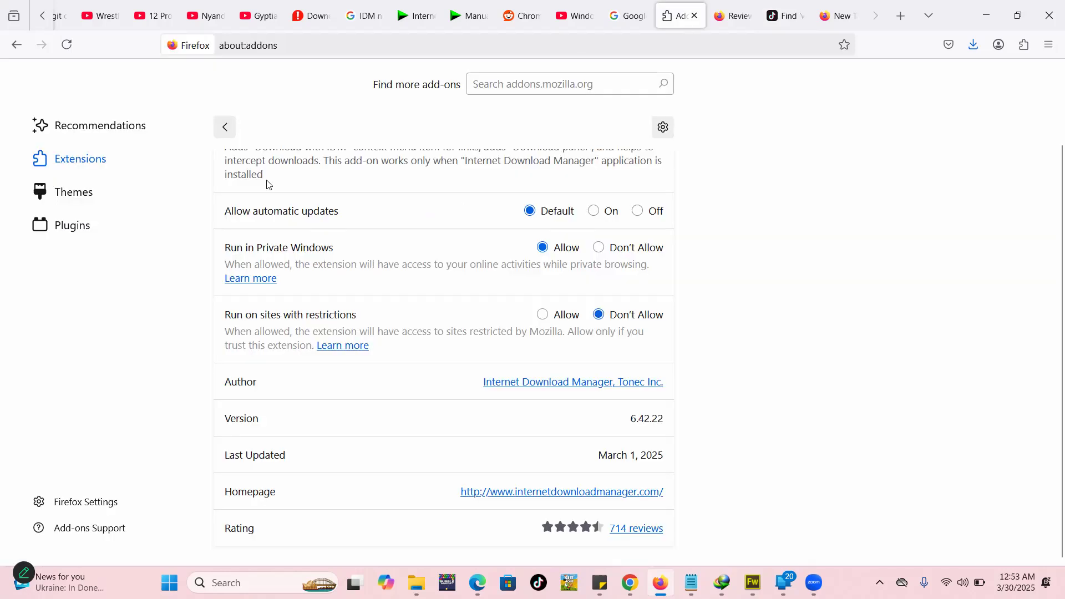
{"action": "left_click", "coordinate": [224, 127]}
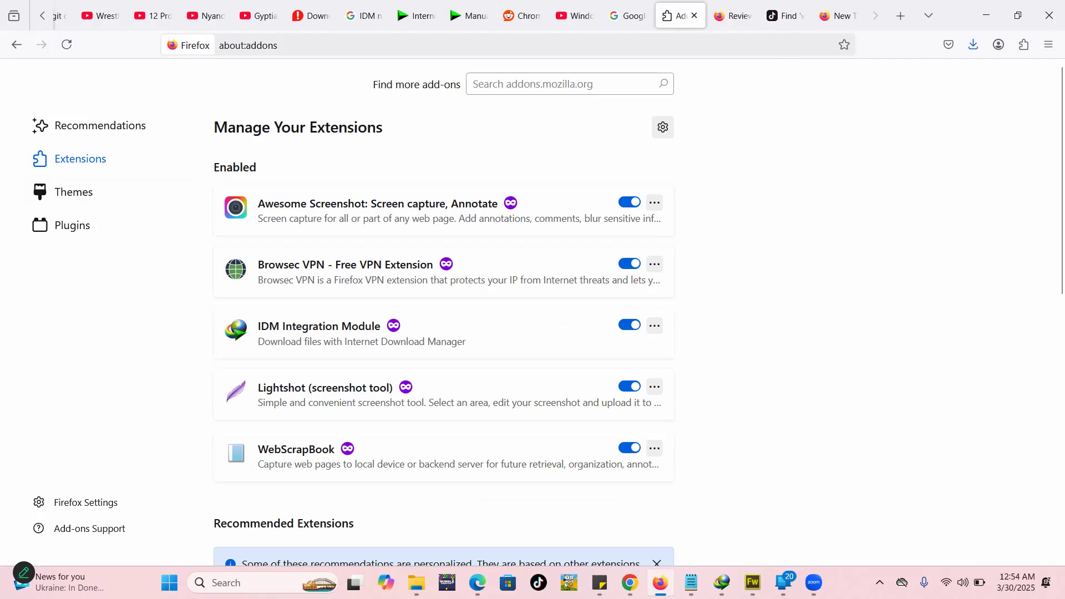
{"action": "left_click", "coordinate": [878, 583]}
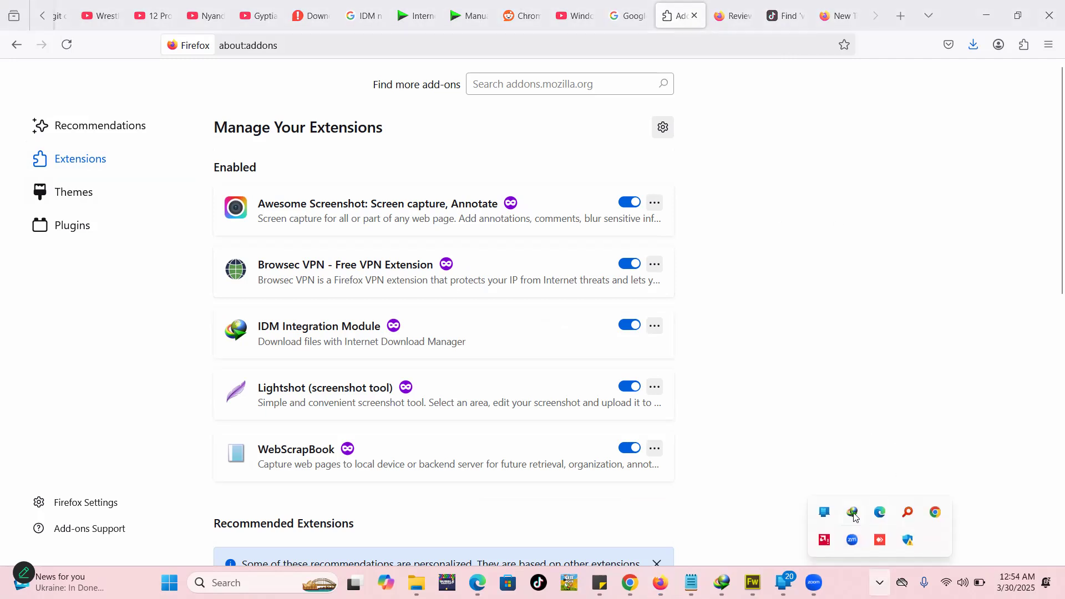
{"action": "mouse_move", "coordinate": [852, 512]}
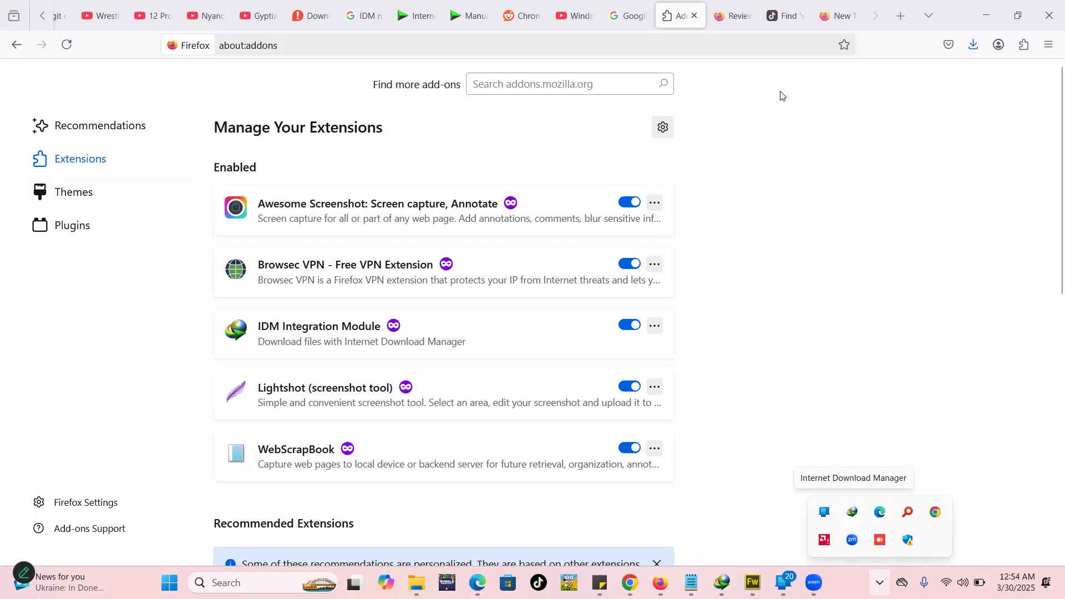
{"action": "left_click", "coordinate": [782, 15]}
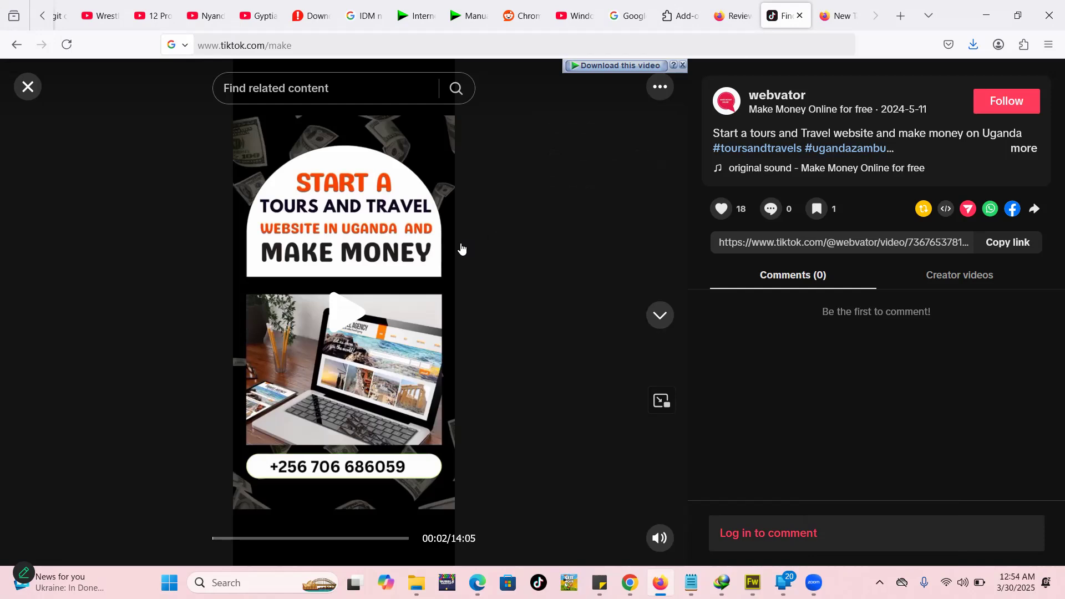
{"action": "mouse_move", "coordinate": [795, 396]}
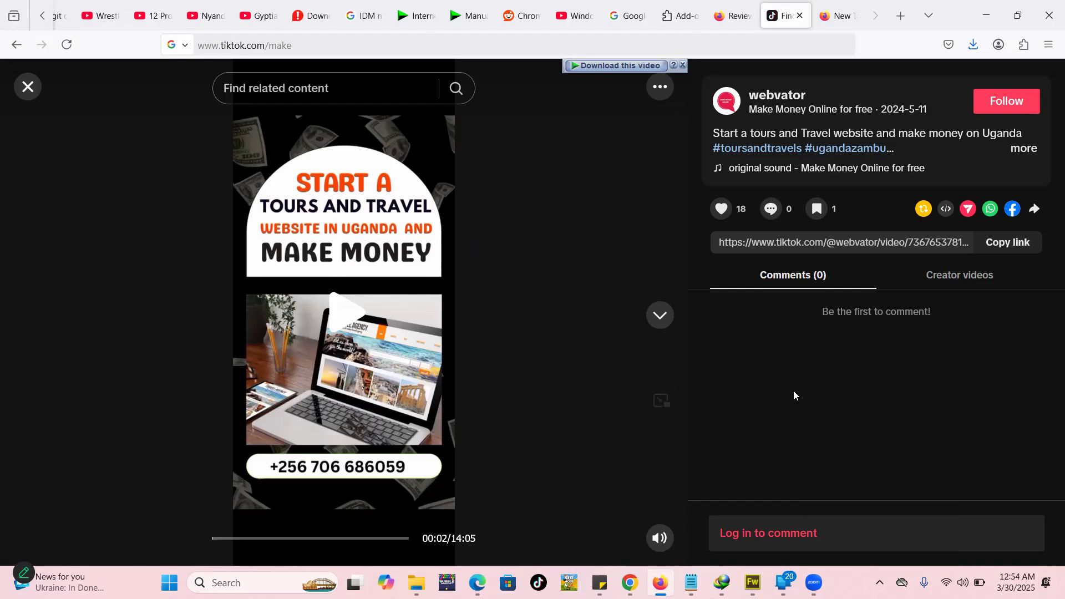
{"action": "mouse_move", "coordinate": [685, 19]}
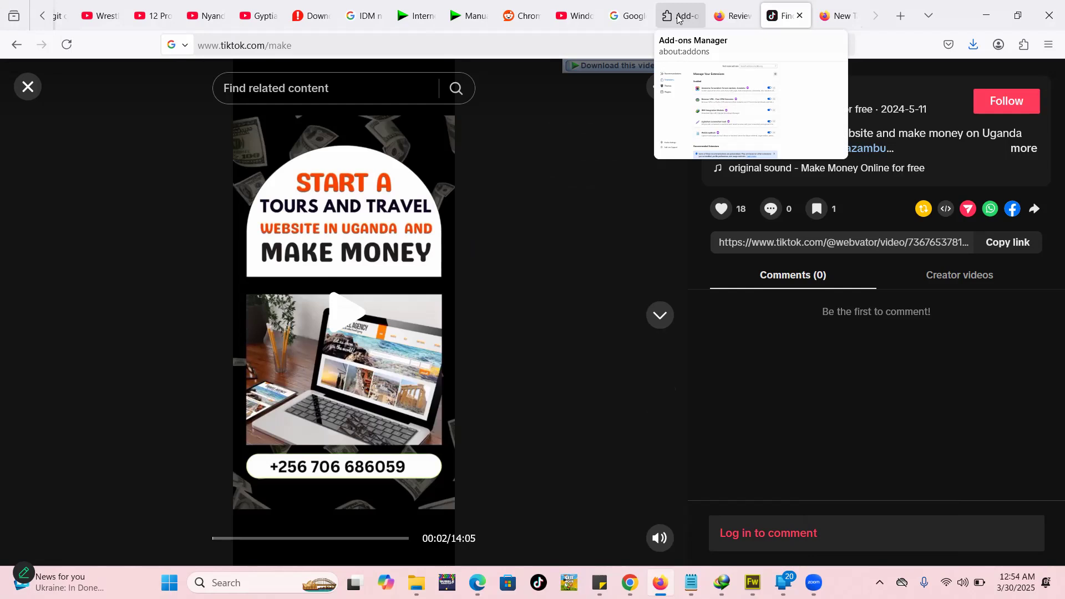
{"action": "left_click", "coordinate": [679, 14]}
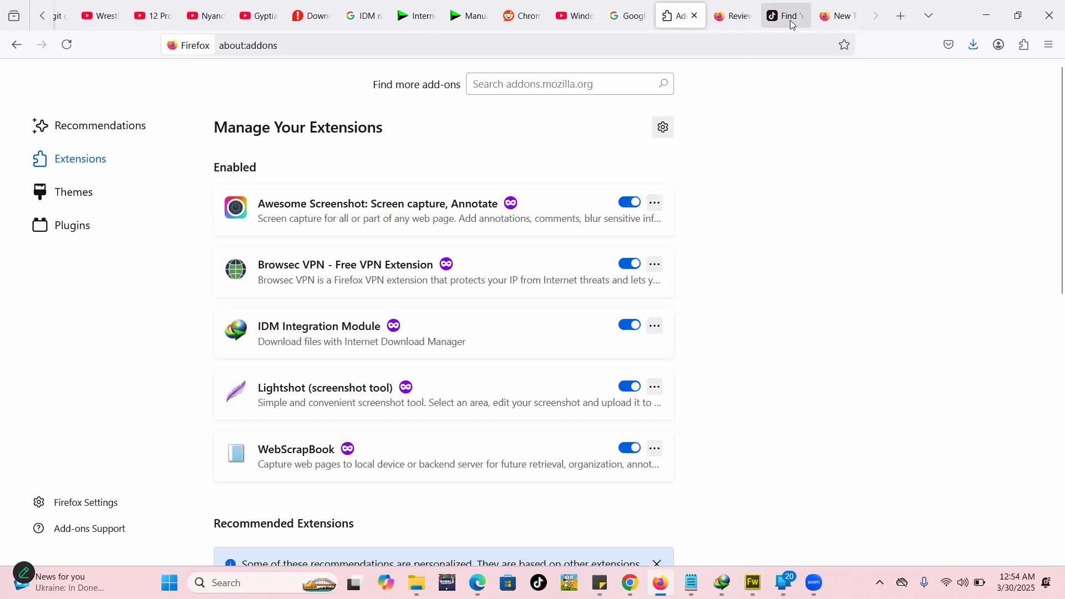
{"action": "mouse_move", "coordinate": [784, 15]}
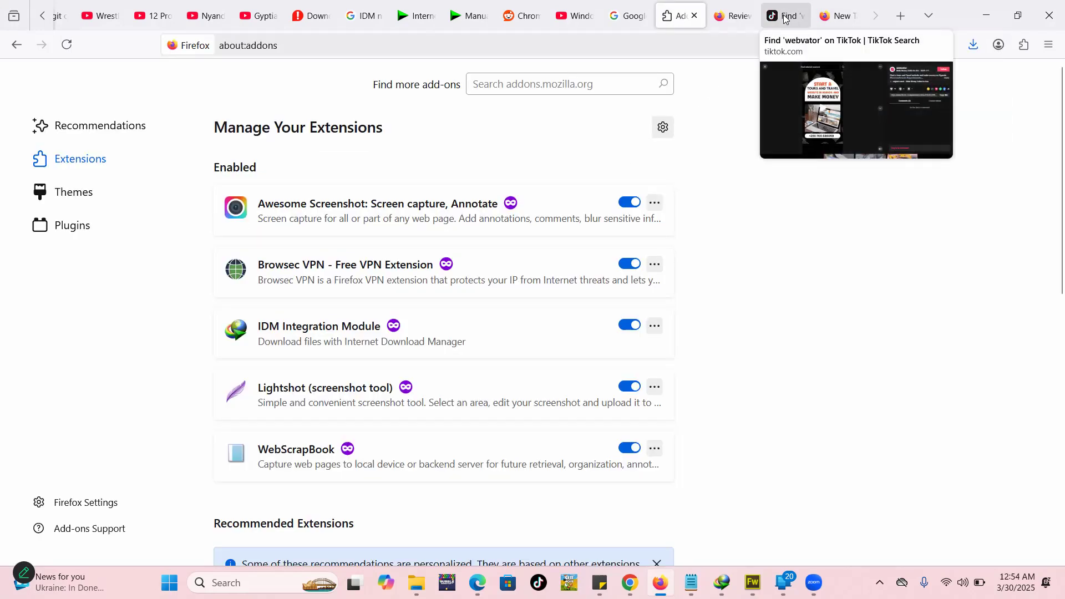
{"action": "left_click", "coordinate": [779, 15]}
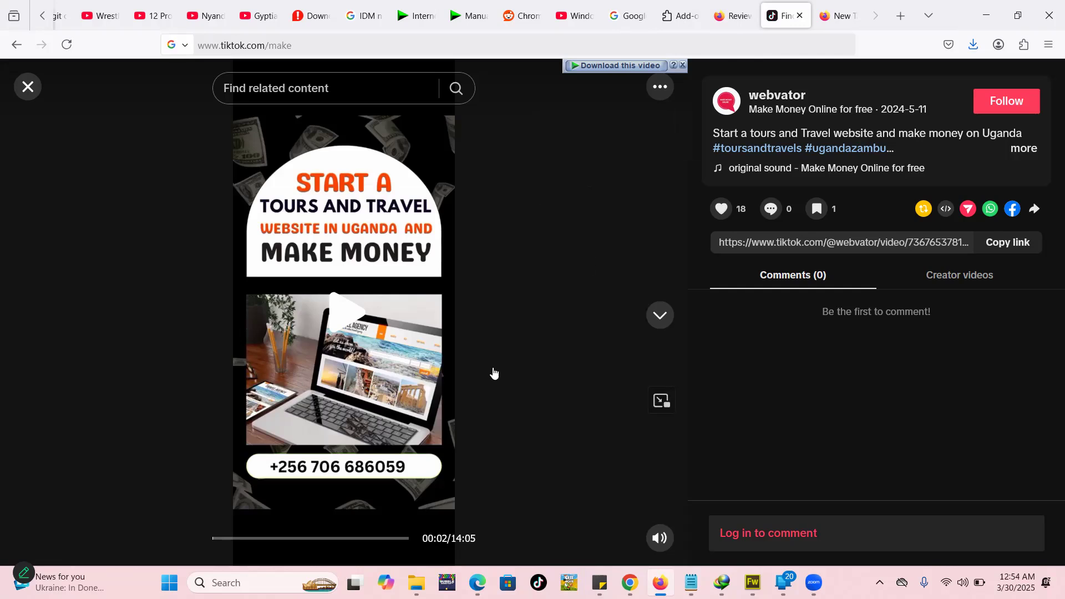
{"action": "mouse_move", "coordinate": [504, 249]}
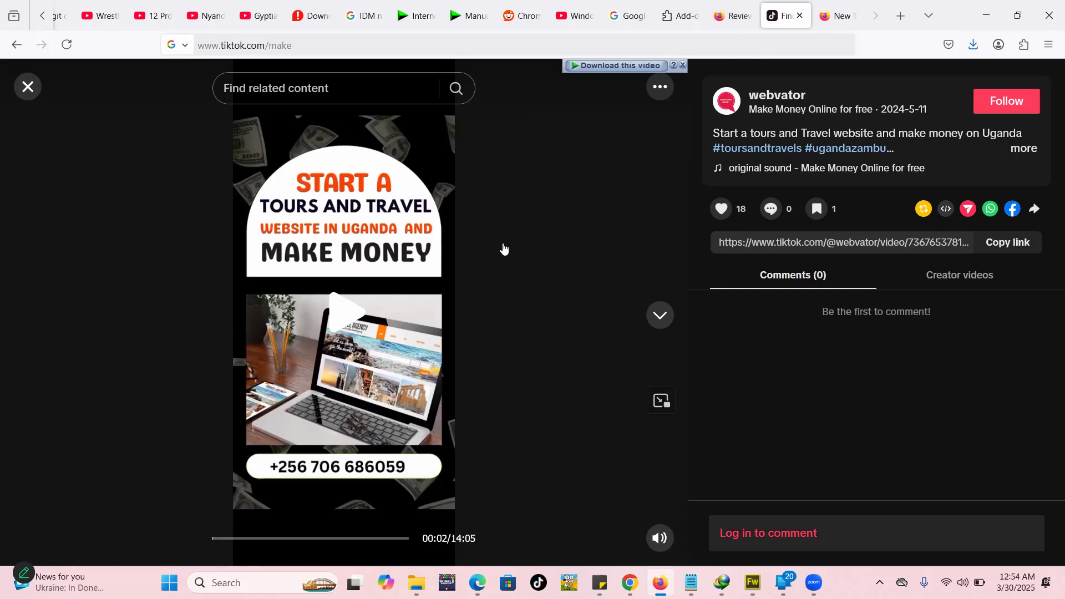
{"action": "mouse_move", "coordinate": [537, 212]}
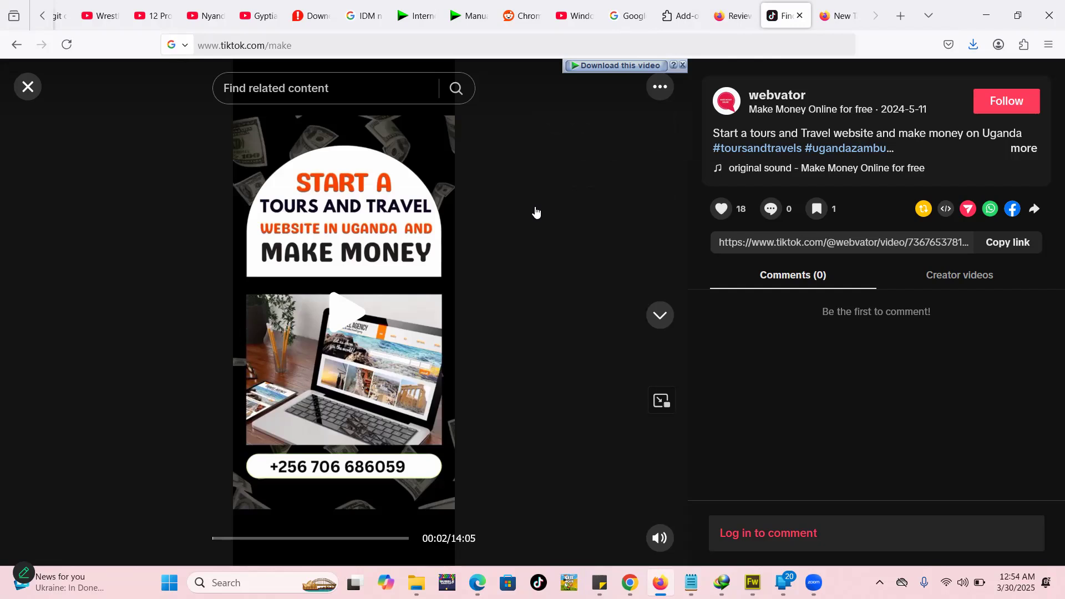
{"action": "mouse_move", "coordinate": [890, 564]}
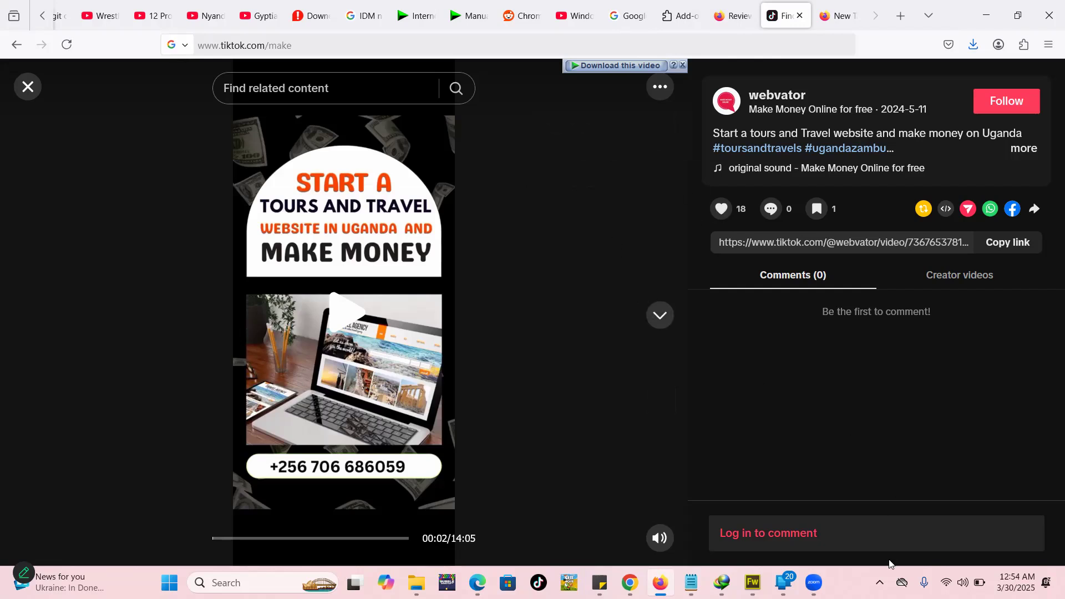
Step: Reveal the hidden system tray icons, including Internet Download Manager
{"action": "left_click", "coordinate": [878, 582]}
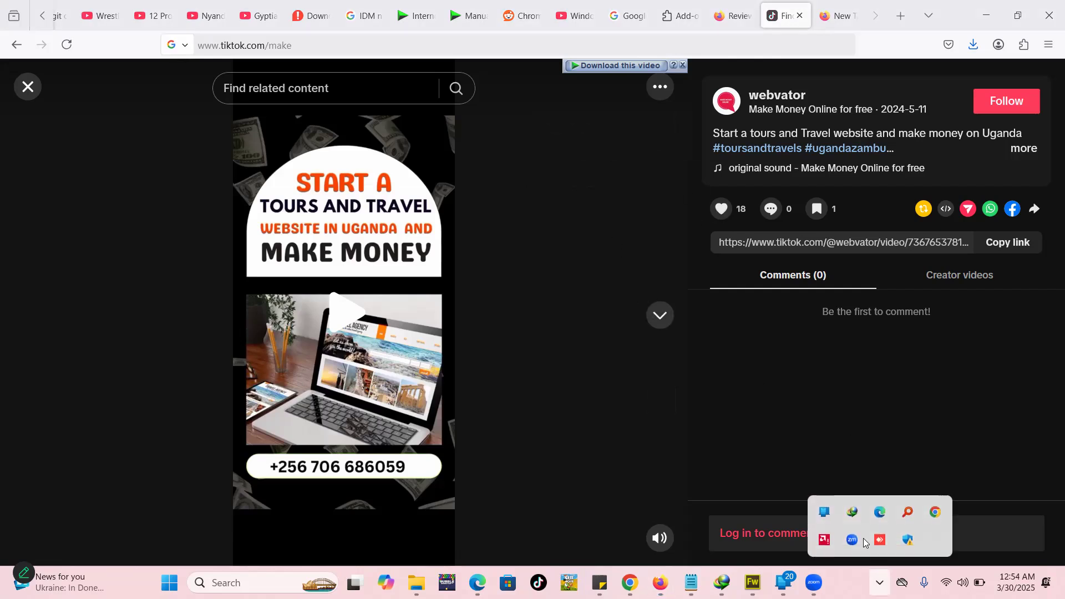
{"action": "mouse_move", "coordinate": [922, 550]}
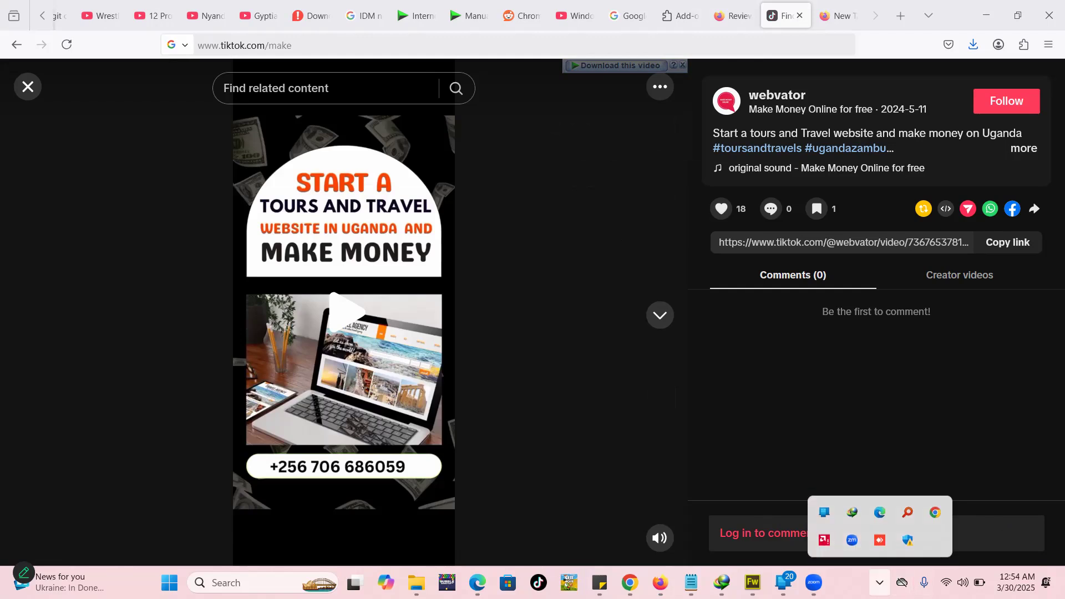
{"action": "mouse_move", "coordinate": [851, 513]}
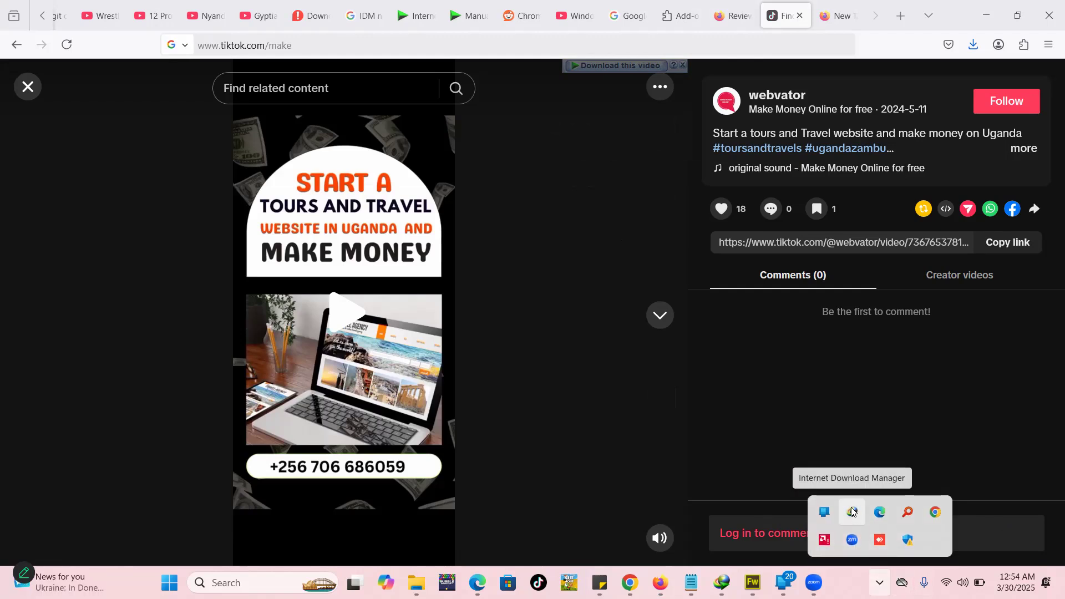
Step: Bring up the IDM main window listing the completed zip and pdf downloads
{"action": "left_click", "coordinate": [851, 511]}
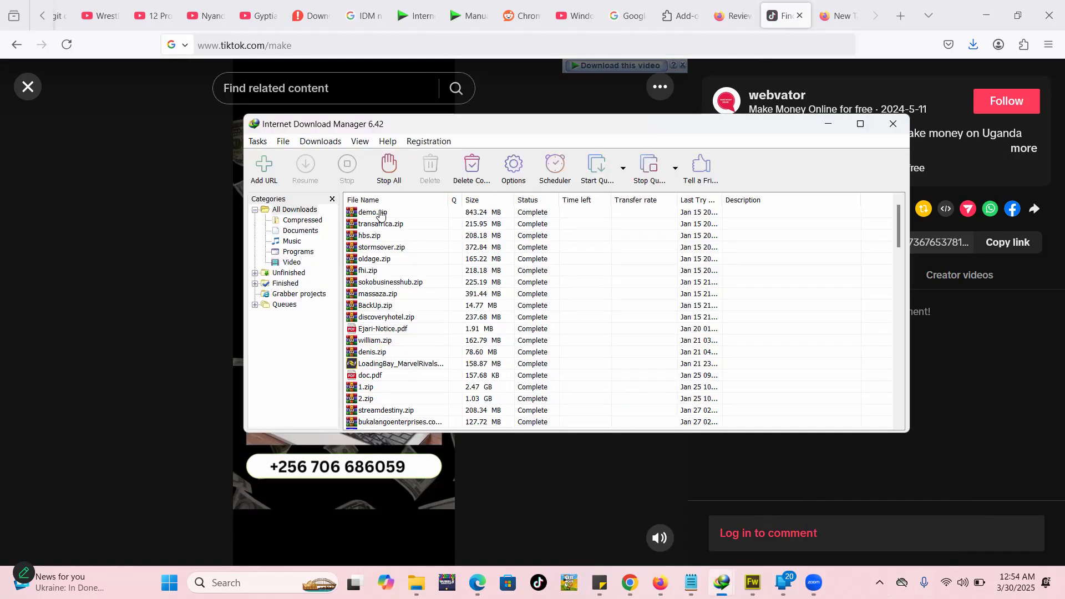
{"action": "mouse_move", "coordinate": [359, 141]}
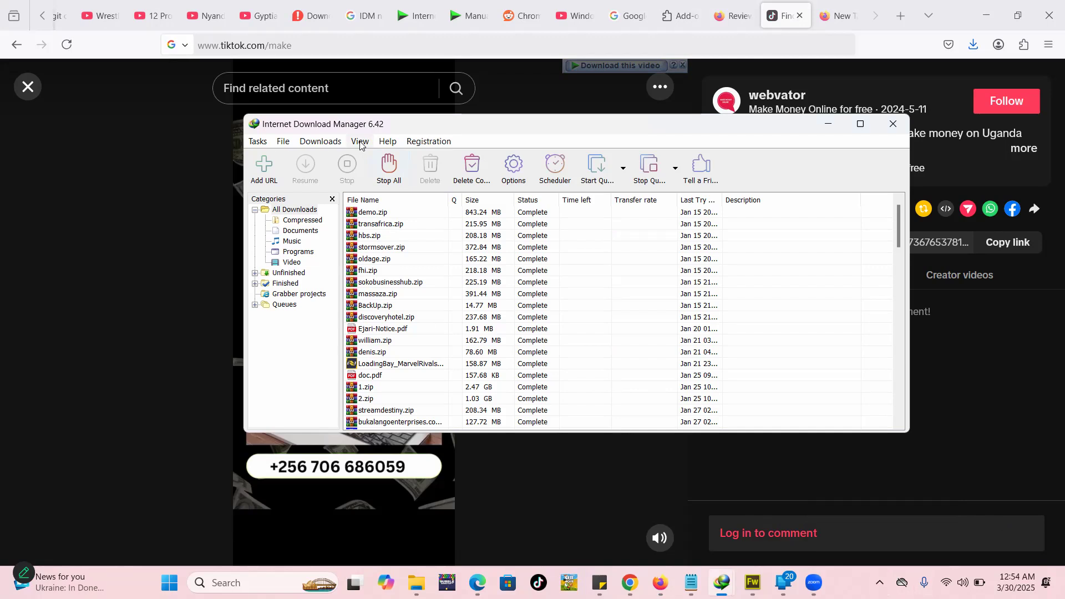
{"action": "mouse_move", "coordinate": [387, 141]}
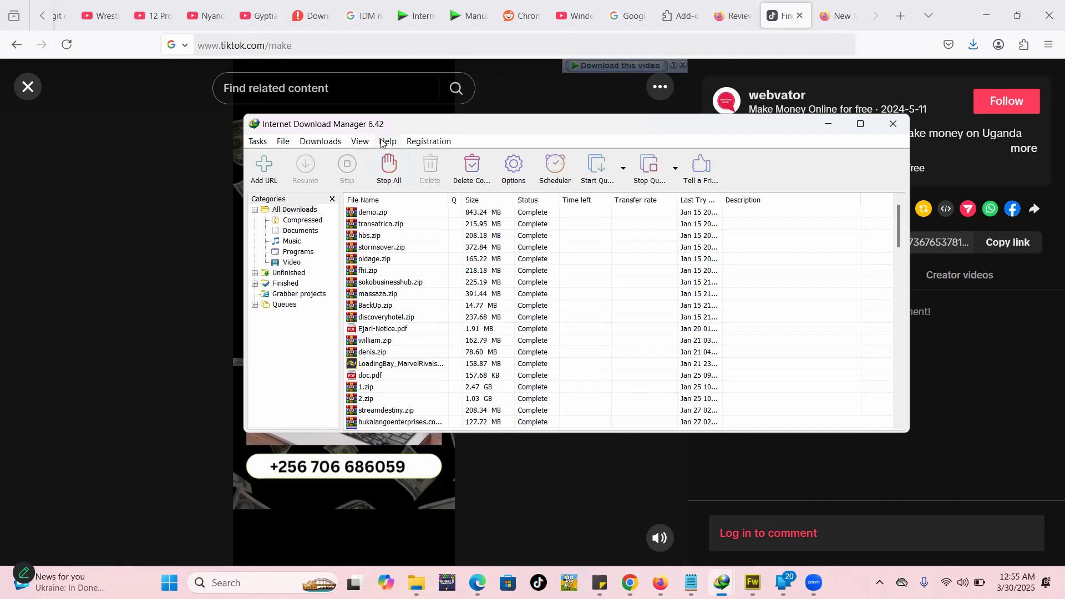
{"action": "left_click", "coordinate": [387, 141]}
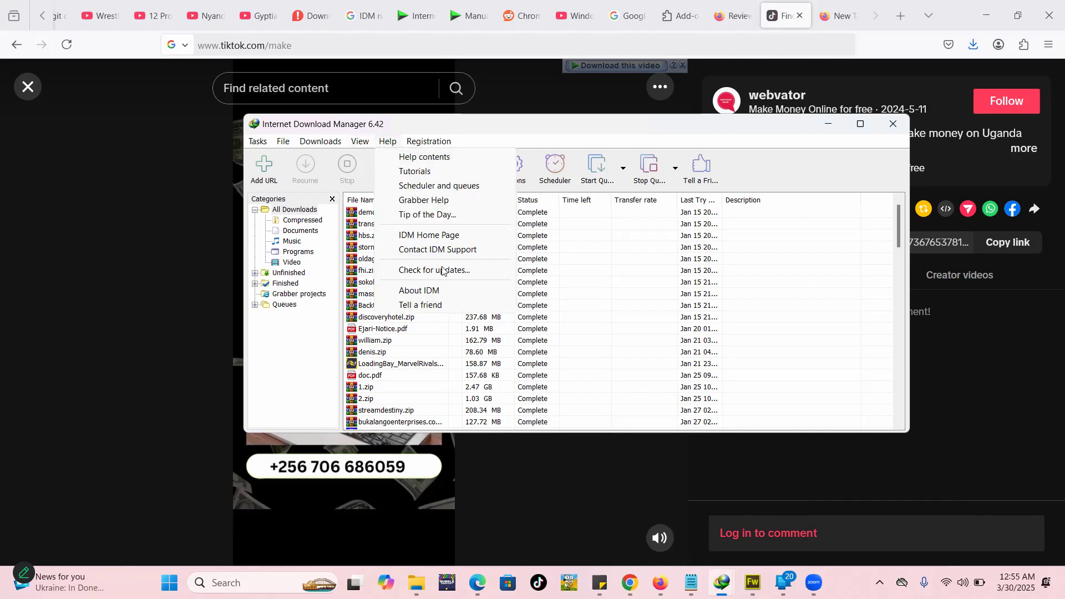
{"action": "mouse_move", "coordinate": [433, 270]}
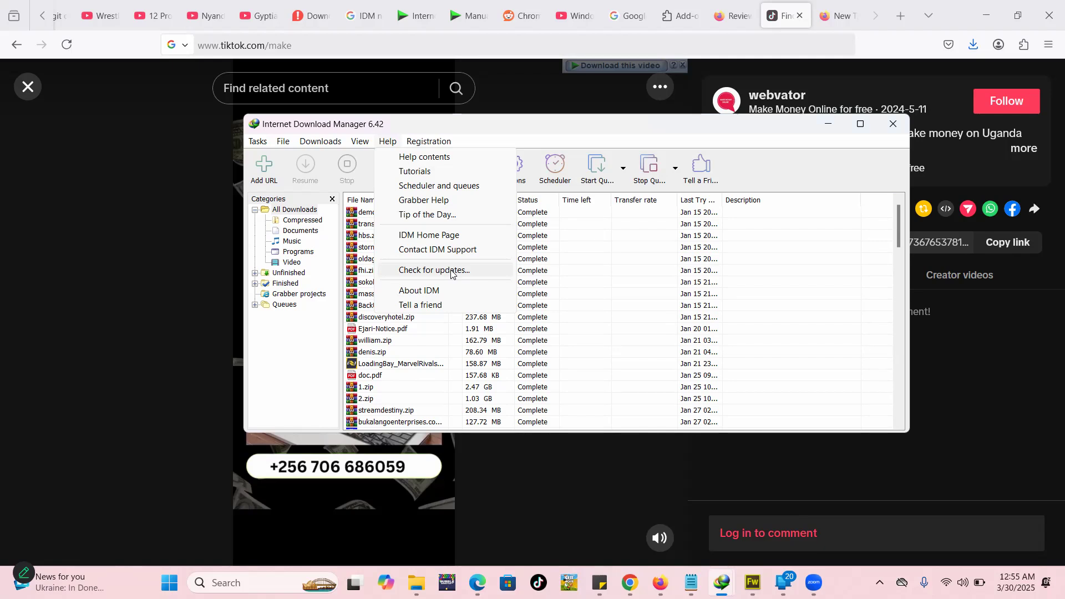
{"action": "mouse_move", "coordinate": [451, 278]}
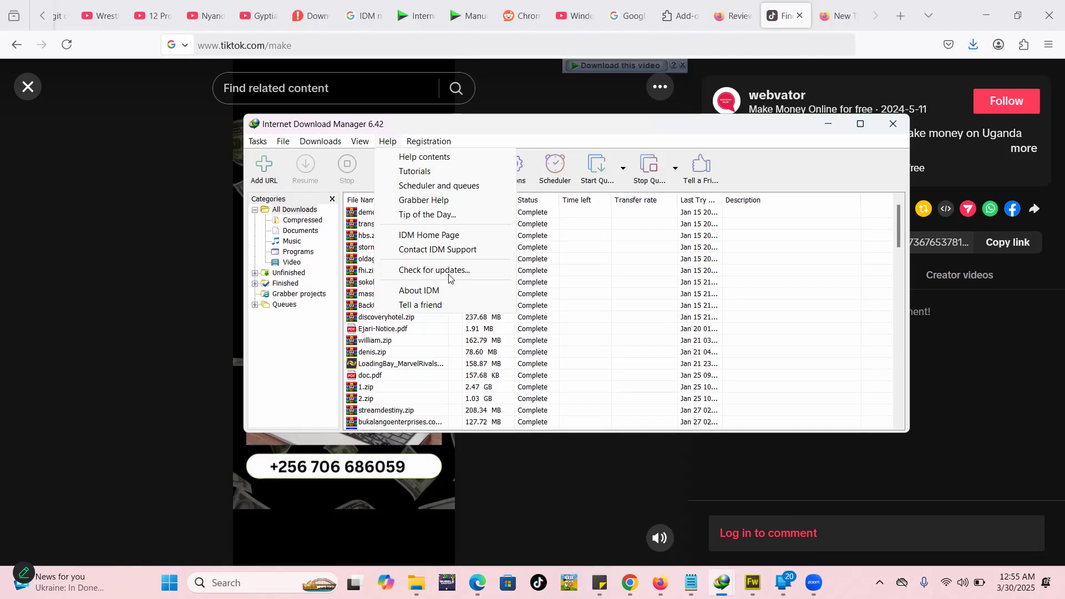
{"action": "mouse_move", "coordinate": [431, 206]}
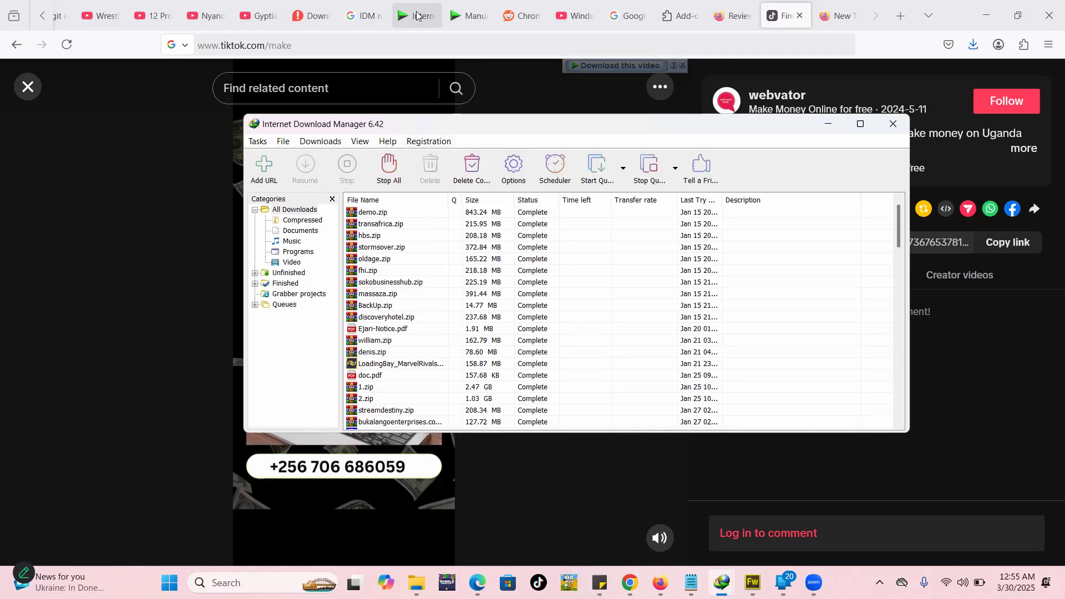
{"action": "left_click", "coordinate": [467, 14]}
{"action": "type", "text": "inter"}
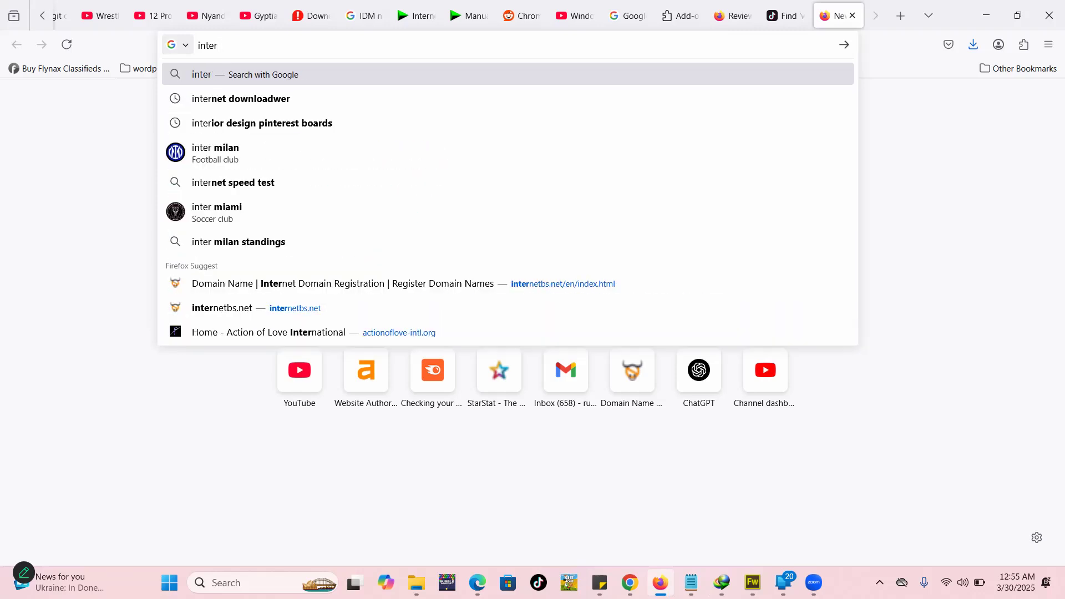
Step: Search Google for 'internet downloader' and visit internetdownloadmanager.com from the results
{"action": "type", "text": "net"}
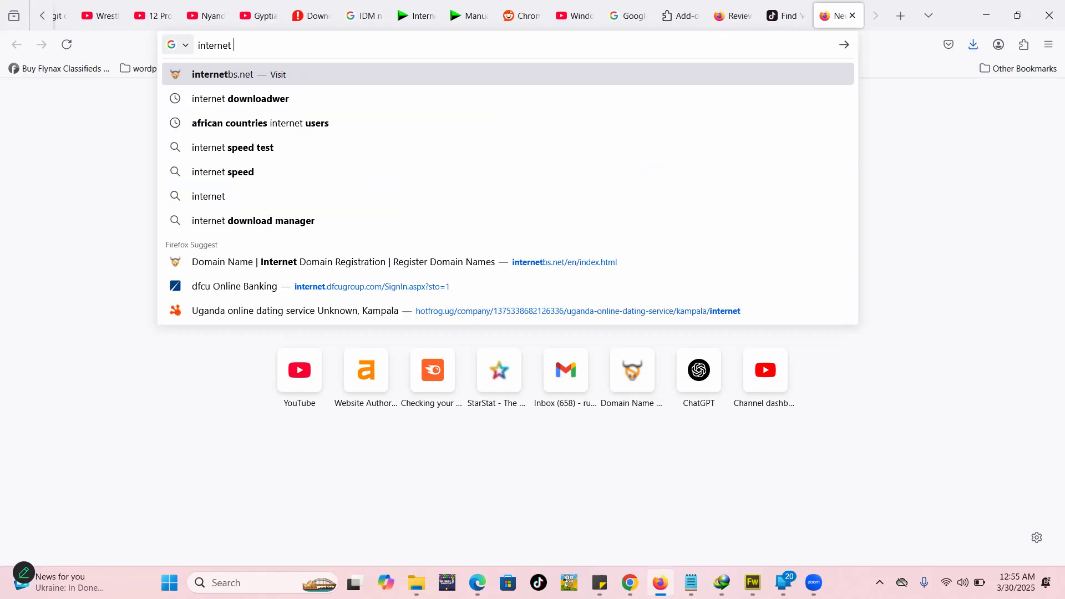
{"action": "type", "text": "downloader"}
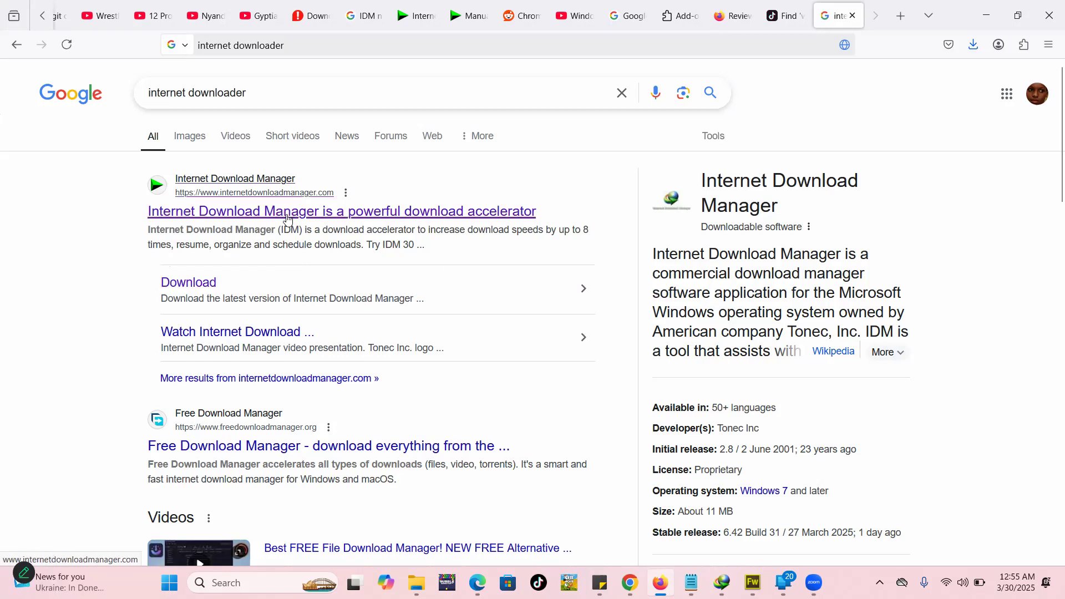
{"action": "left_click", "coordinate": [341, 210]}
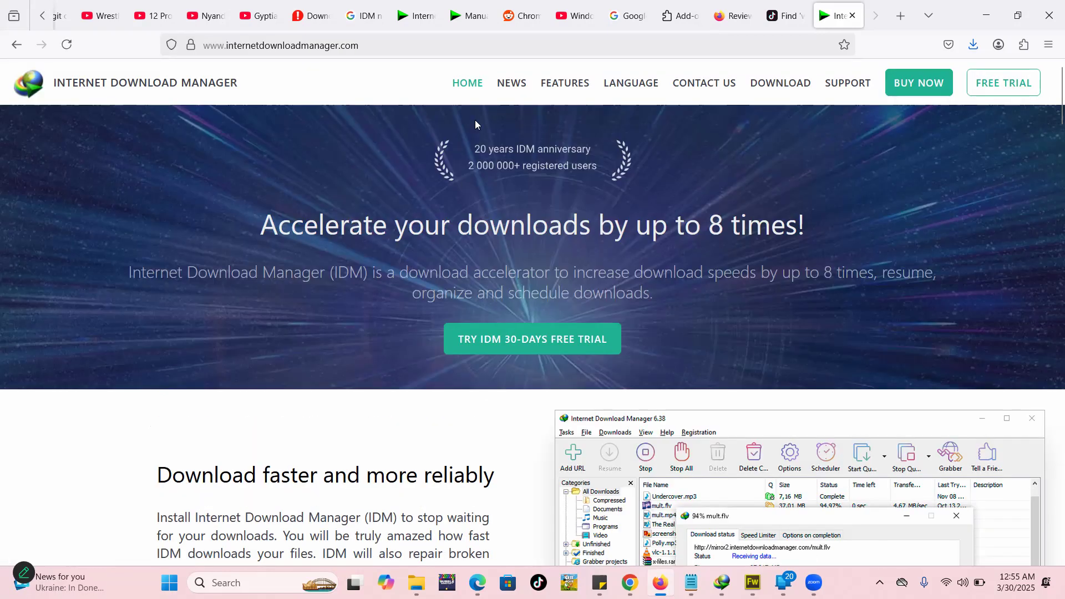
Step: Browse the IDM News page to the entry for version 6.42 Build 31, released Mar 27, 2025
{"action": "left_click", "coordinate": [510, 84]}
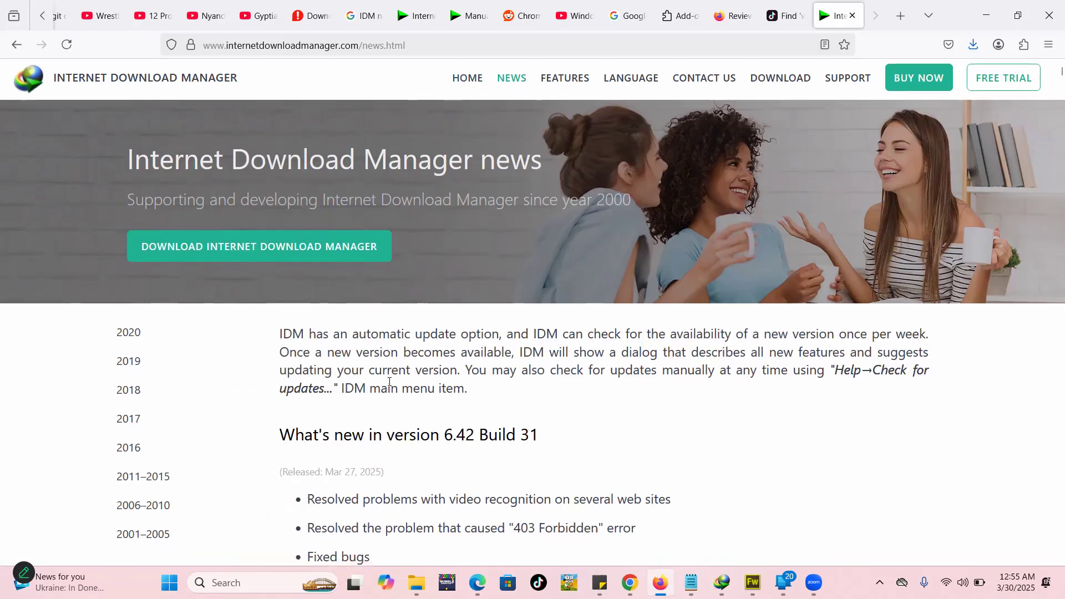
{"action": "scroll", "scroll_direction": "down", "scroll_amount": 3}
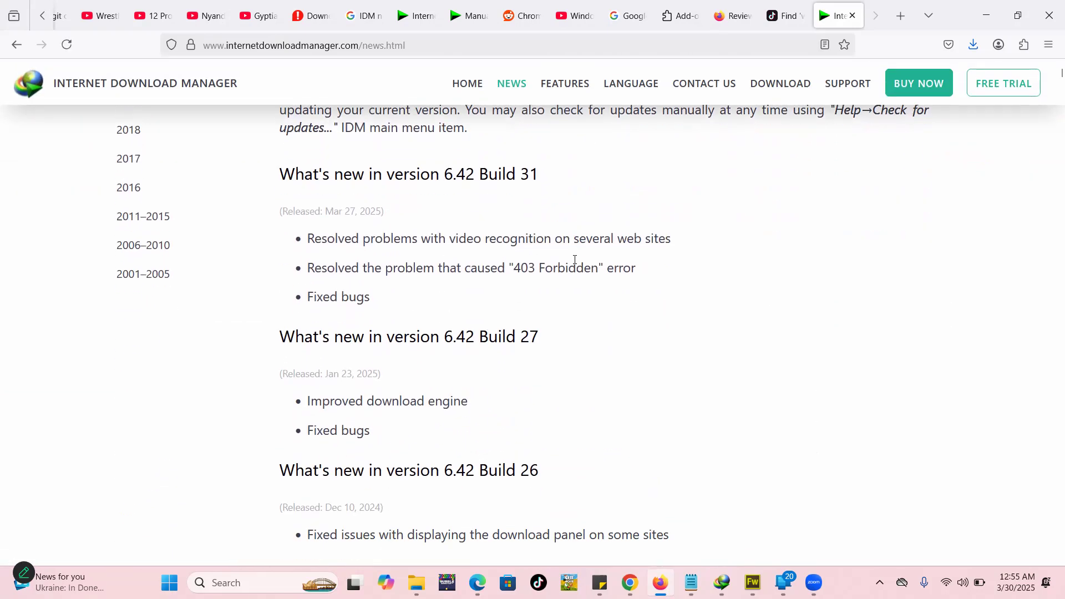
{"action": "scroll", "scroll_direction": "down", "scroll_amount": 3}
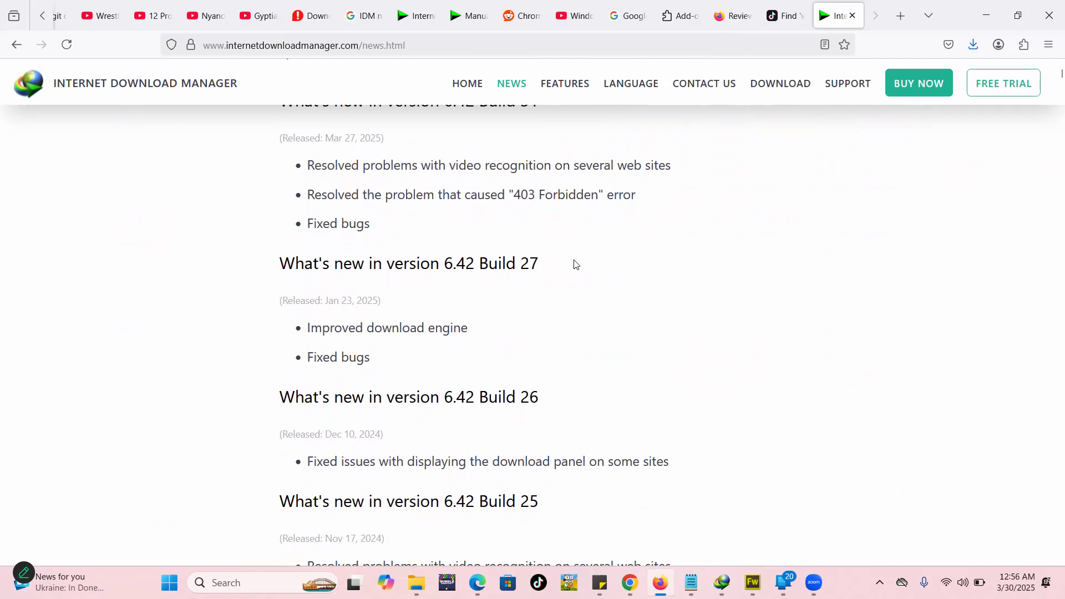
{"action": "mouse_move", "coordinate": [573, 260]}
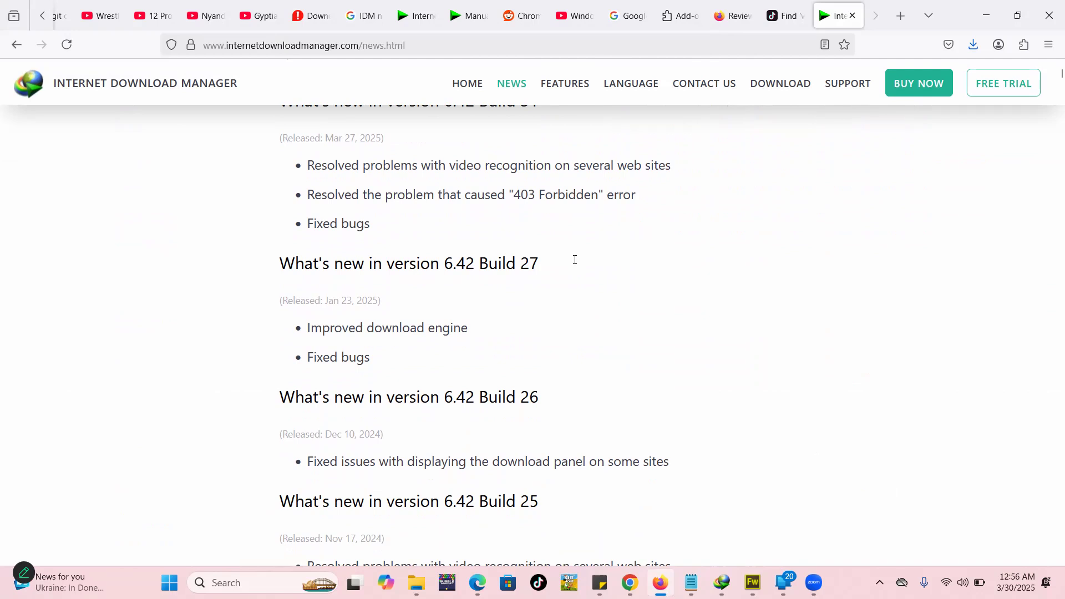
{"action": "scroll", "scroll_direction": "up", "scroll_amount": 3}
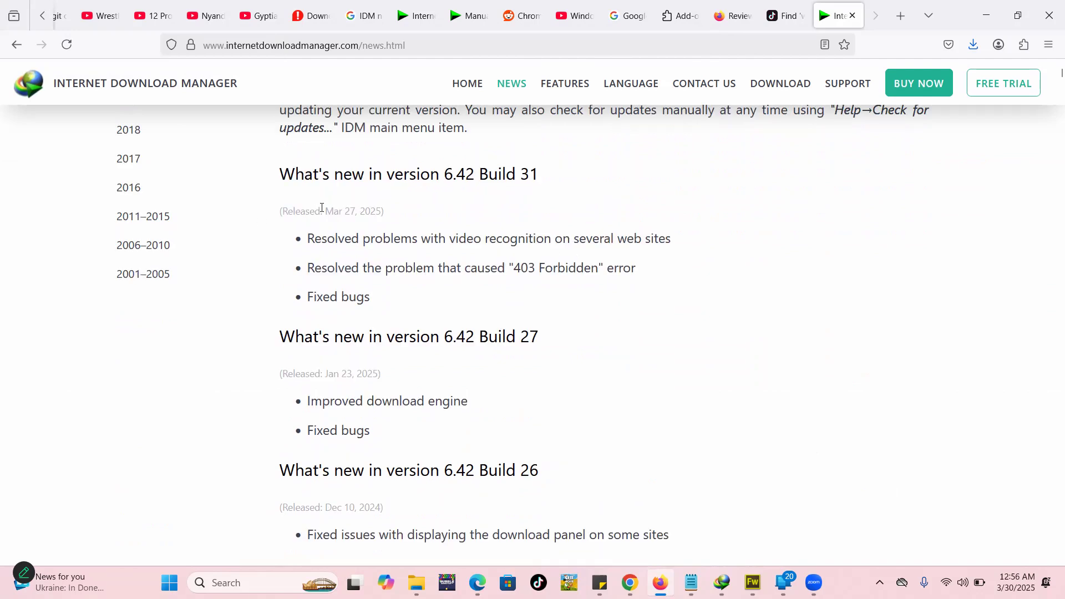
{"action": "scroll", "scroll_direction": "up", "scroll_amount": 3}
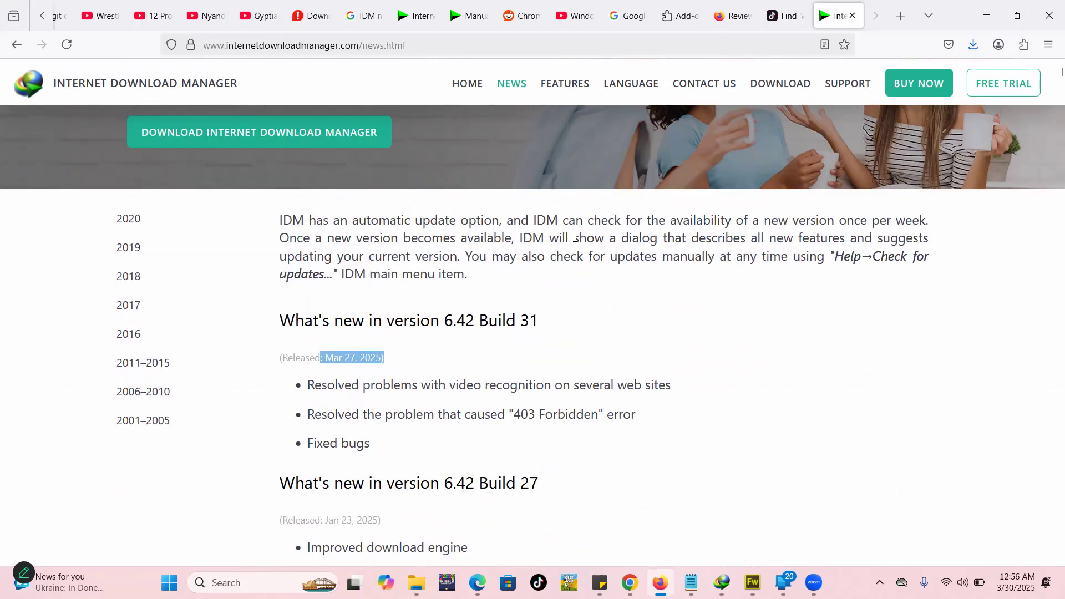
{"action": "mouse_move", "coordinate": [514, 380]}
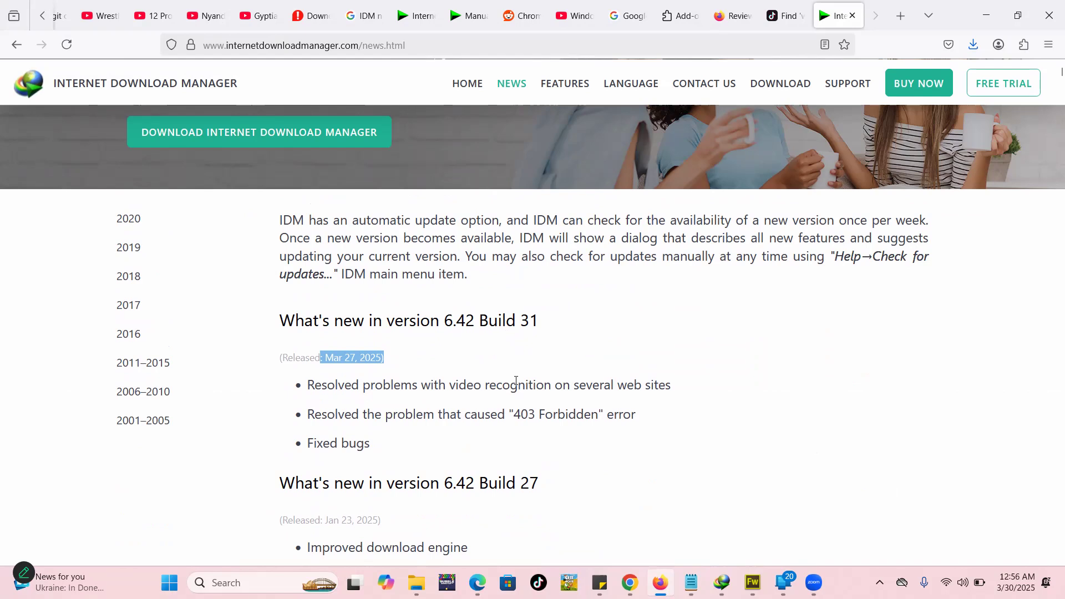
{"action": "scroll", "scroll_direction": "up", "scroll_amount": 3}
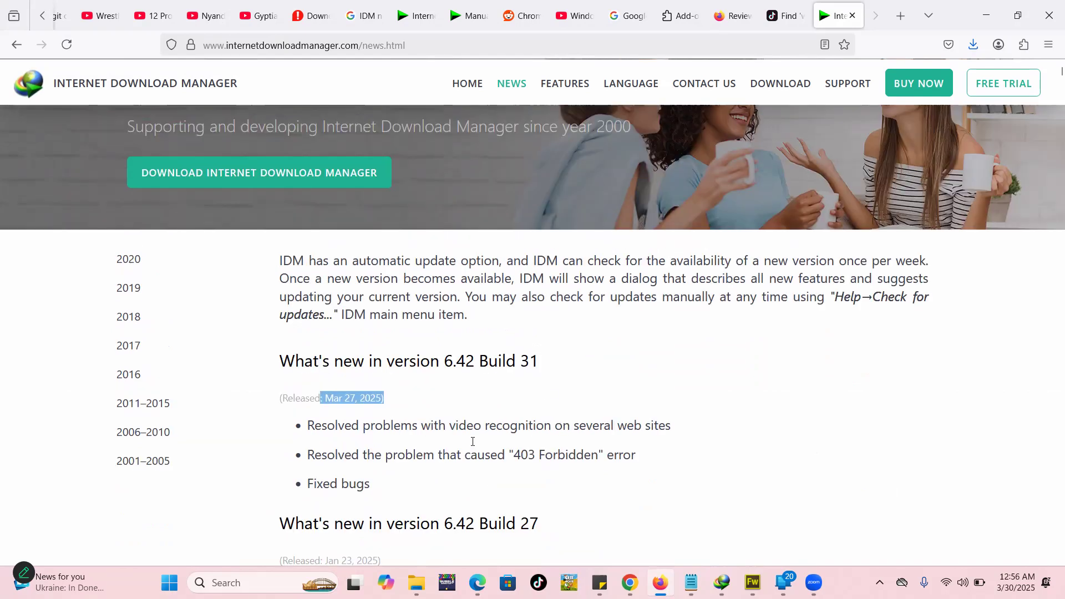
{"action": "scroll", "scroll_direction": "up", "scroll_amount": 3}
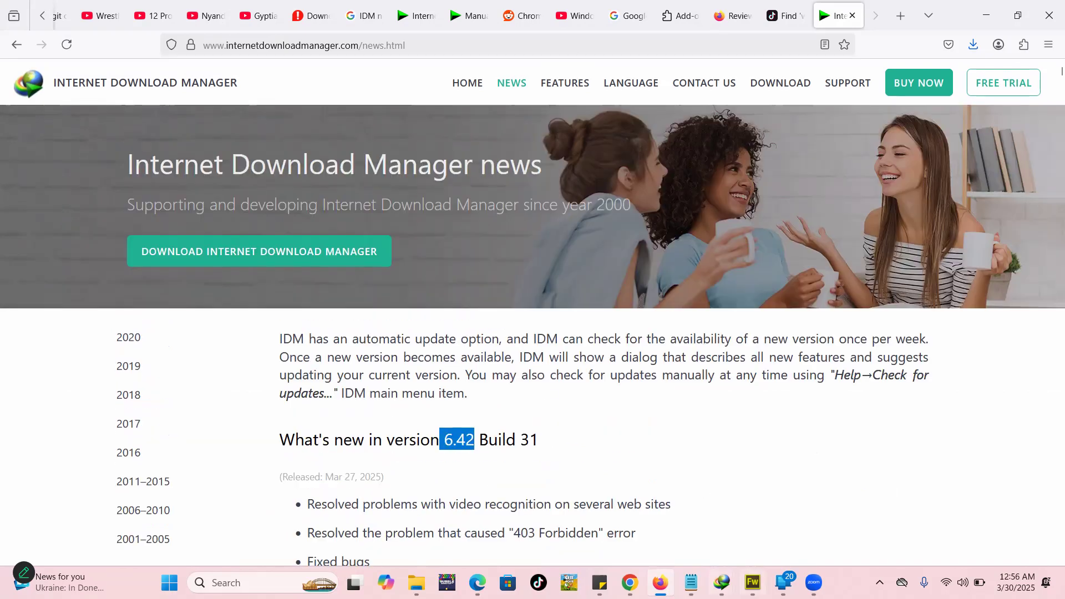
{"action": "mouse_move", "coordinate": [721, 583]}
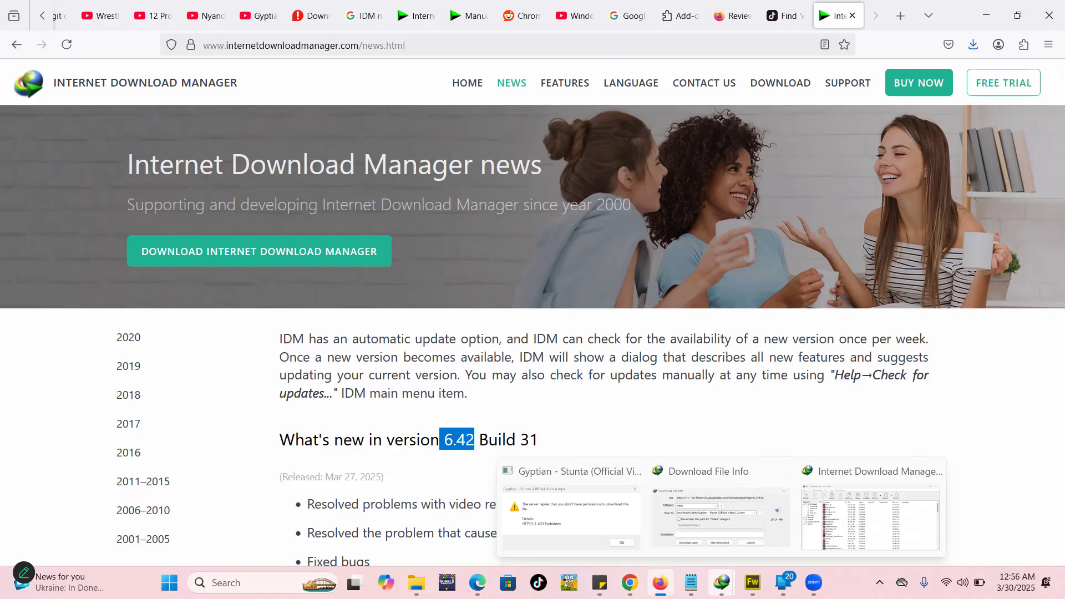
Step: Run Help > Check for updates in IDM, reporting version 6.42 Build 31 available
{"action": "left_click", "coordinate": [872, 510]}
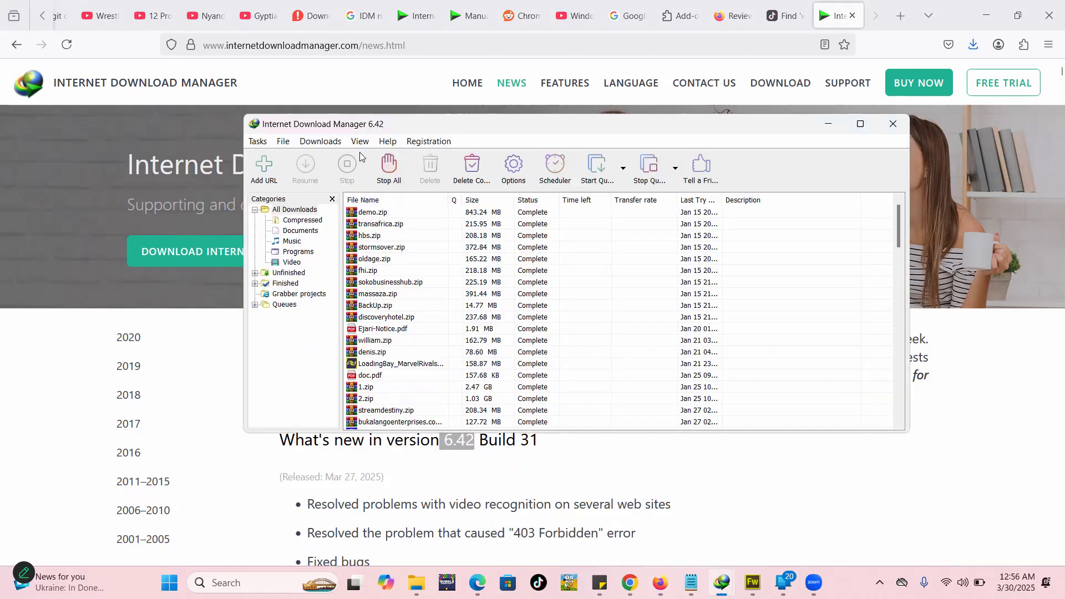
{"action": "left_click", "coordinate": [387, 141]}
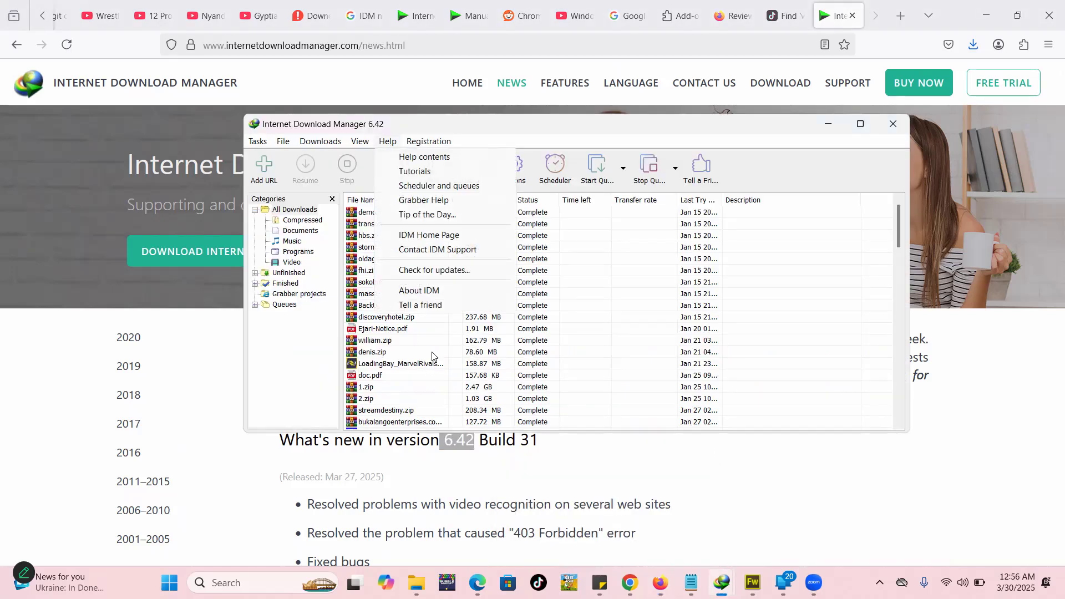
{"action": "left_click", "coordinate": [434, 269]}
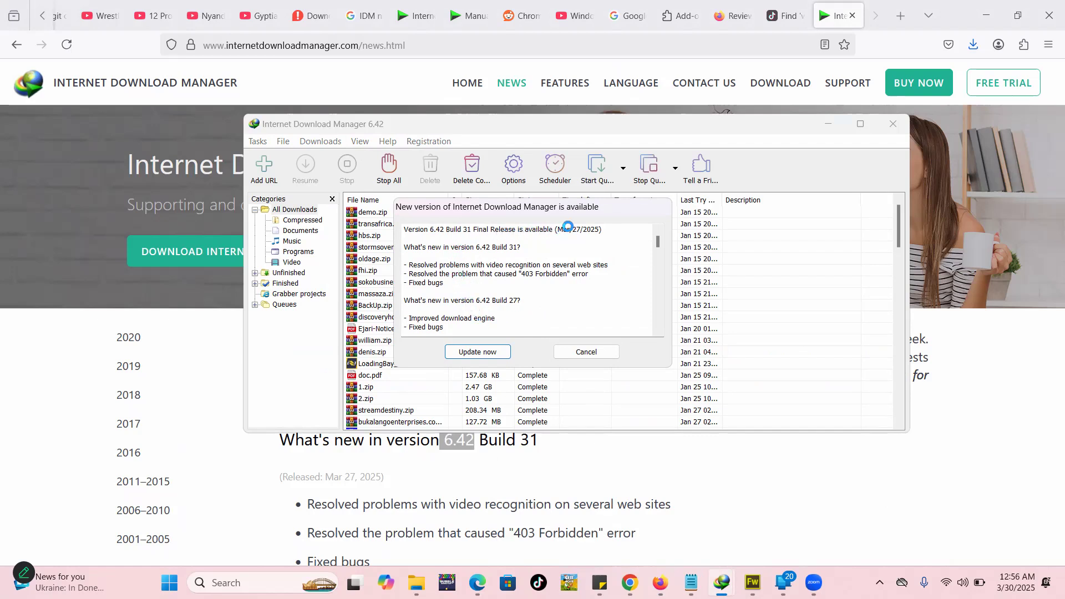
{"action": "mouse_move", "coordinate": [477, 352]}
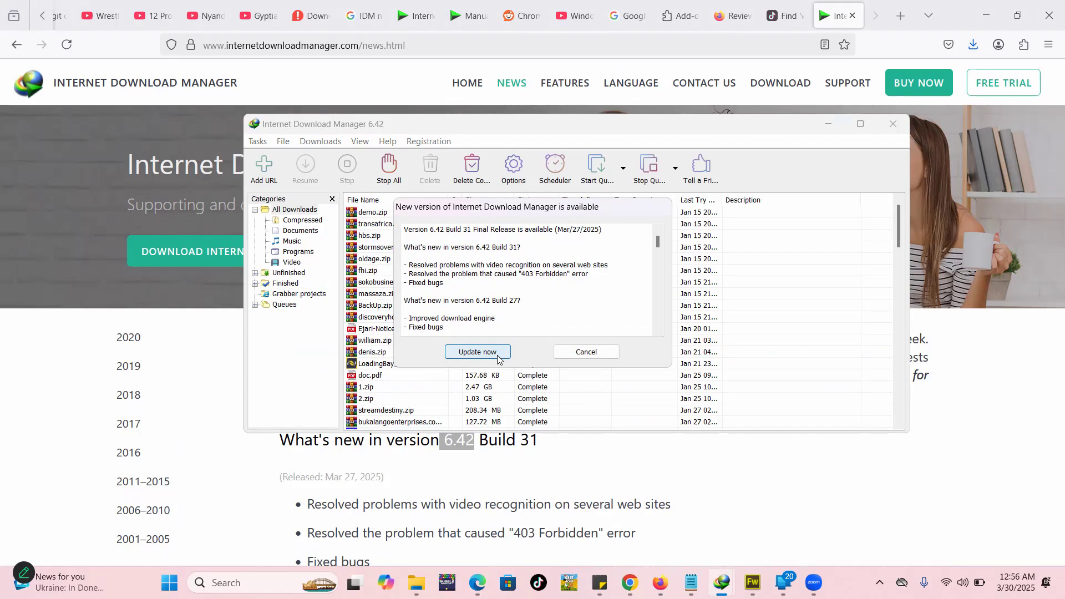
Step: Install the 6.42 Build 31 update, dismiss the 403 Forbidden error, and finish the Quick Update wizard
{"action": "left_click", "coordinate": [477, 351]}
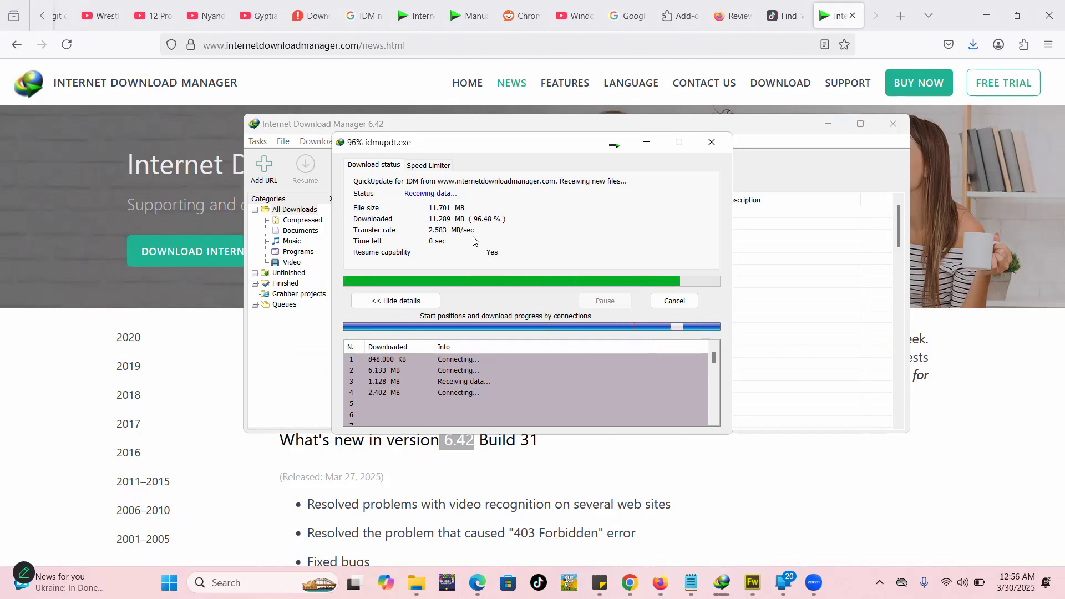
{"action": "left_click", "coordinate": [711, 142]}
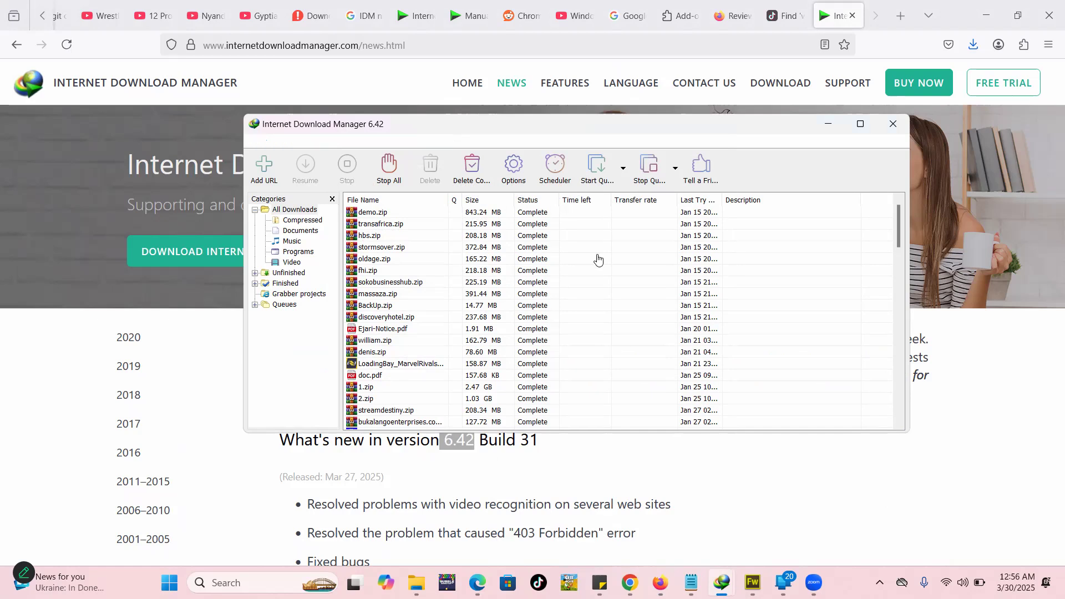
{"action": "mouse_move", "coordinate": [672, 292]}
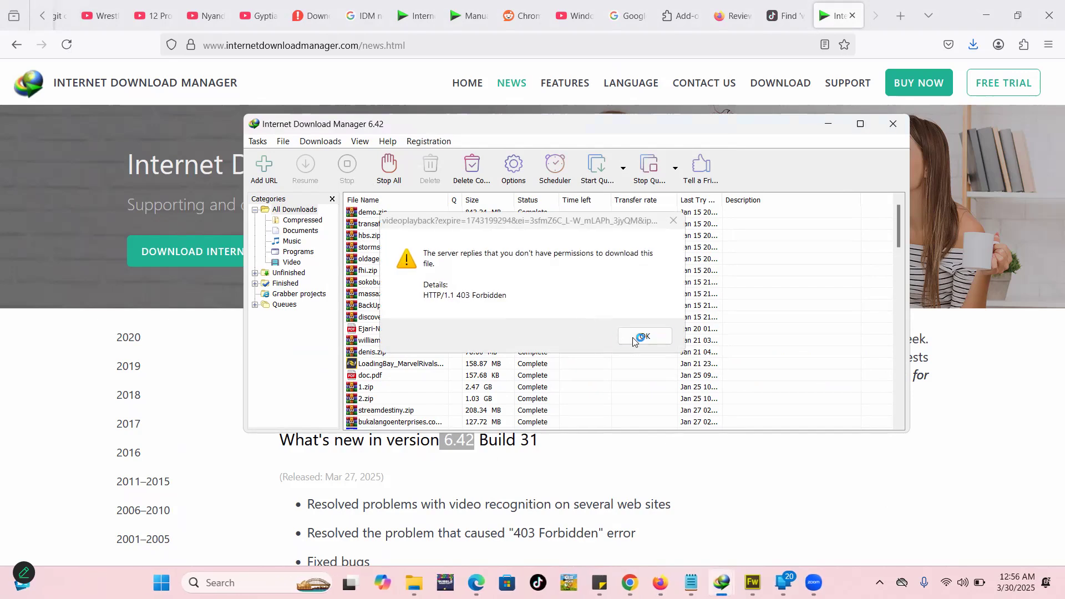
{"action": "left_click", "coordinate": [643, 337]}
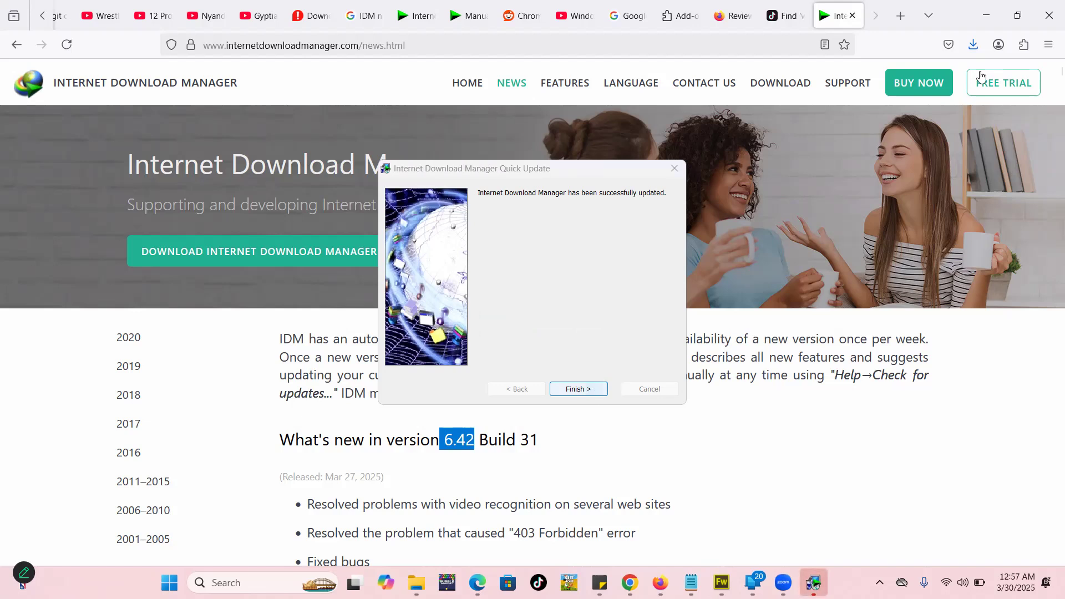
{"action": "left_click", "coordinate": [576, 388]}
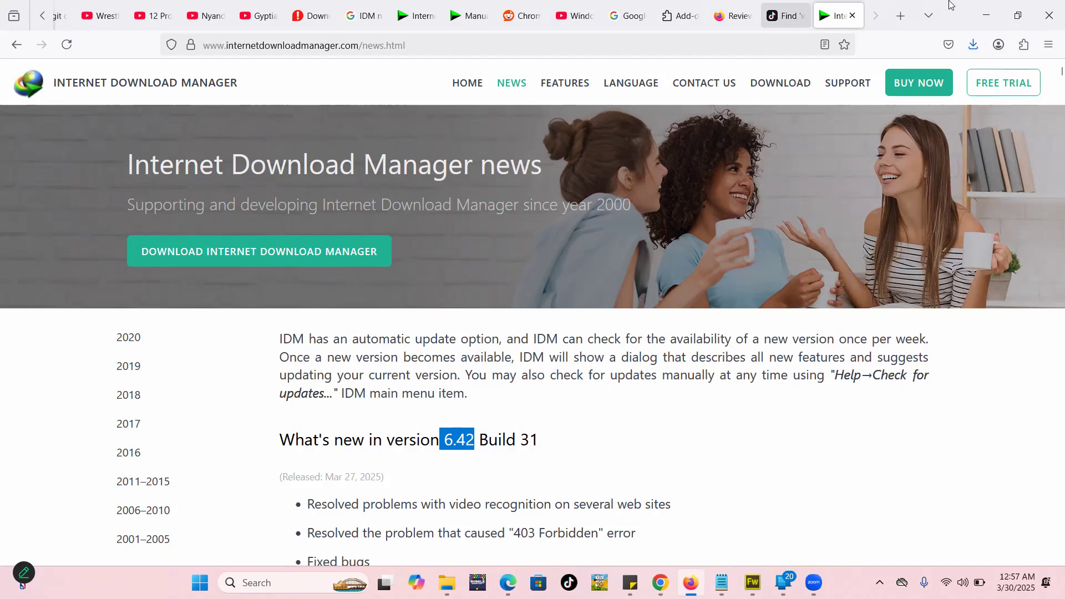
Step: Return to the TikTok video page showing the 'Download this video' bar above the video
{"action": "left_click", "coordinate": [785, 14]}
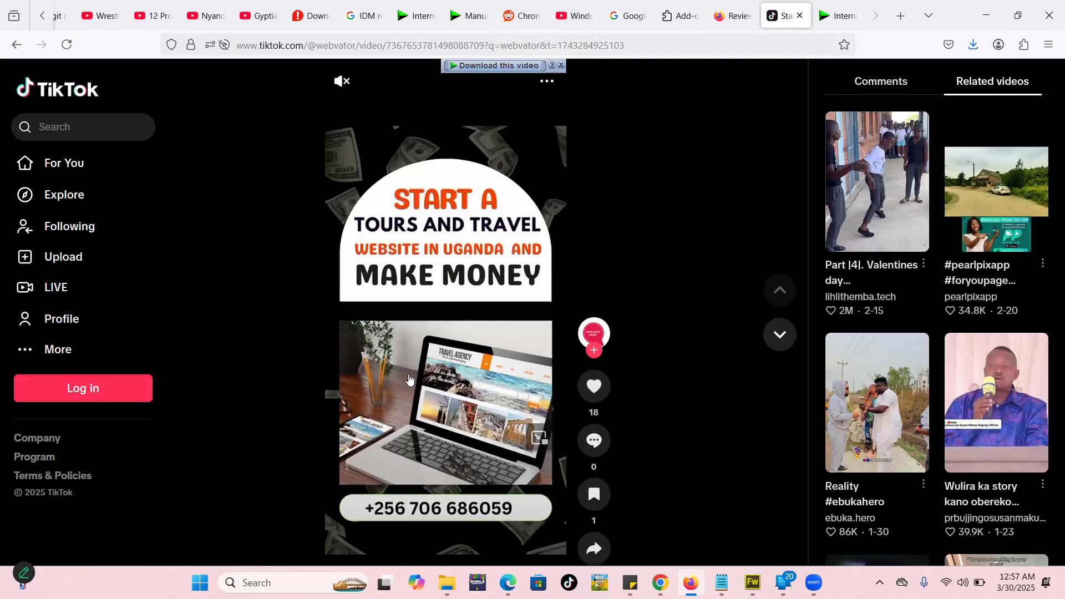
{"action": "mouse_move", "coordinate": [420, 305]}
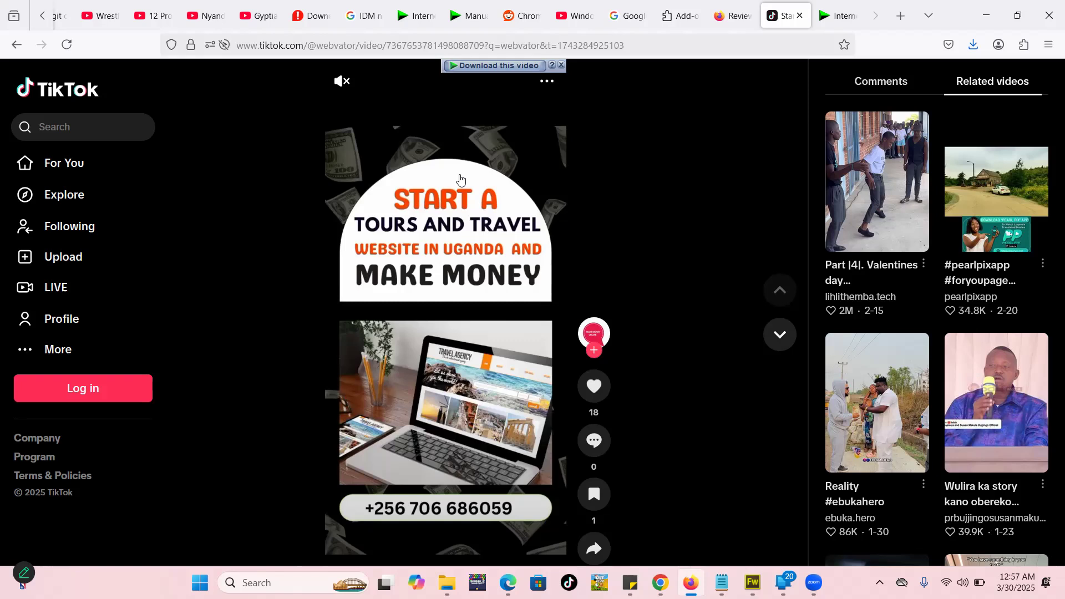
{"action": "mouse_move", "coordinate": [967, 358]}
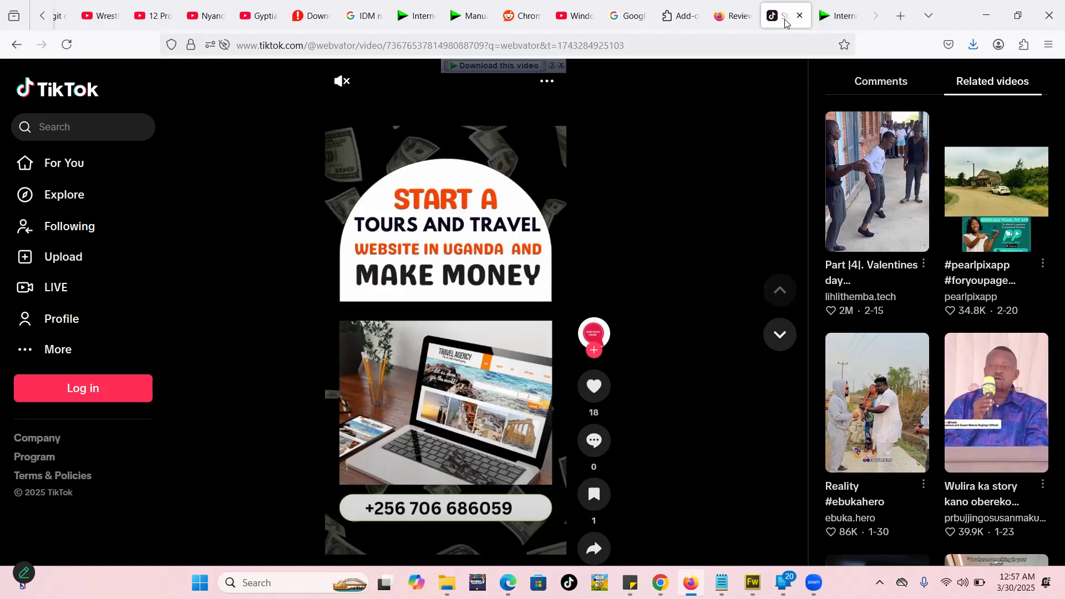
{"action": "mouse_move", "coordinate": [784, 14]}
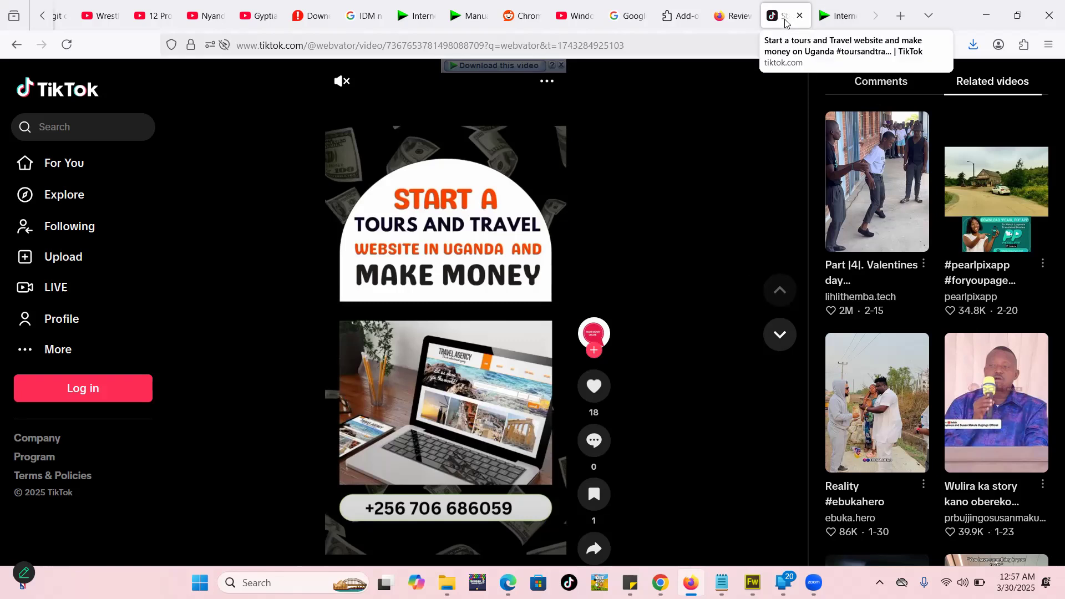
{"action": "mouse_move", "coordinate": [639, 101]}
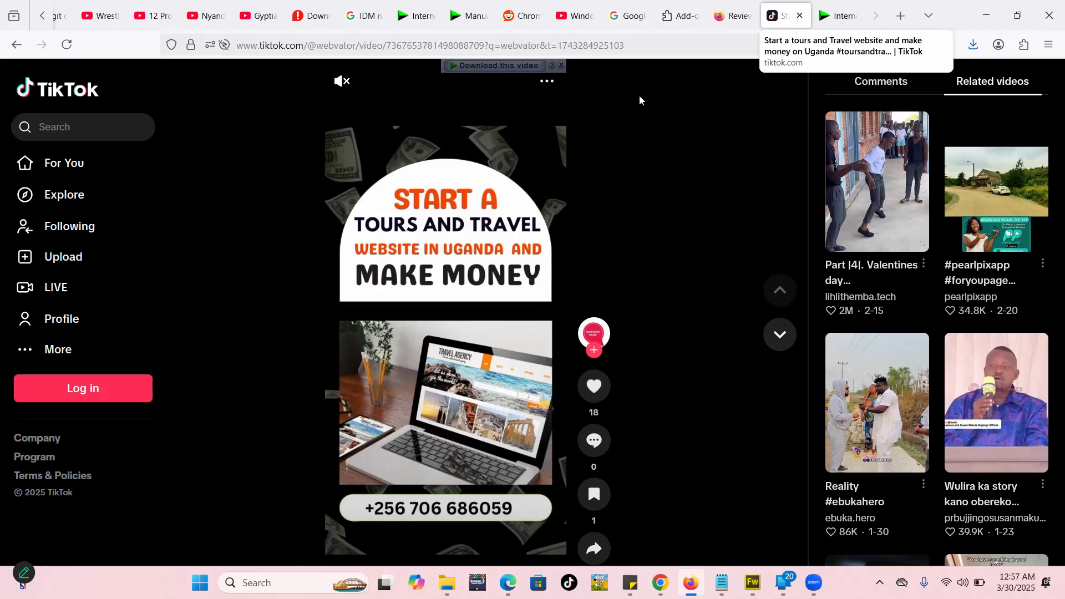
{"action": "mouse_move", "coordinate": [683, 116]}
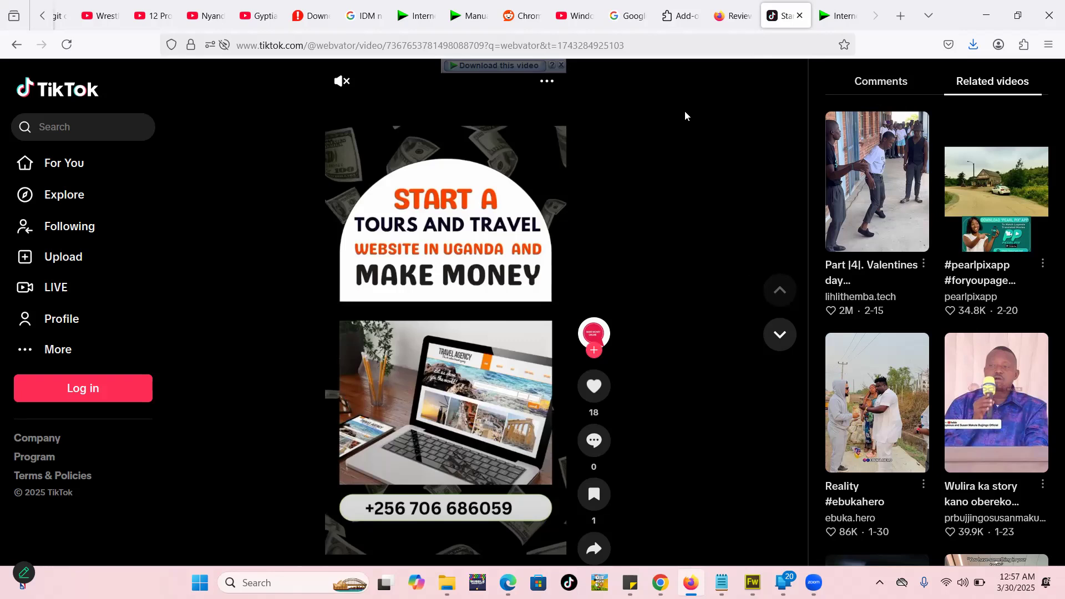
{"action": "mouse_move", "coordinate": [668, 176]}
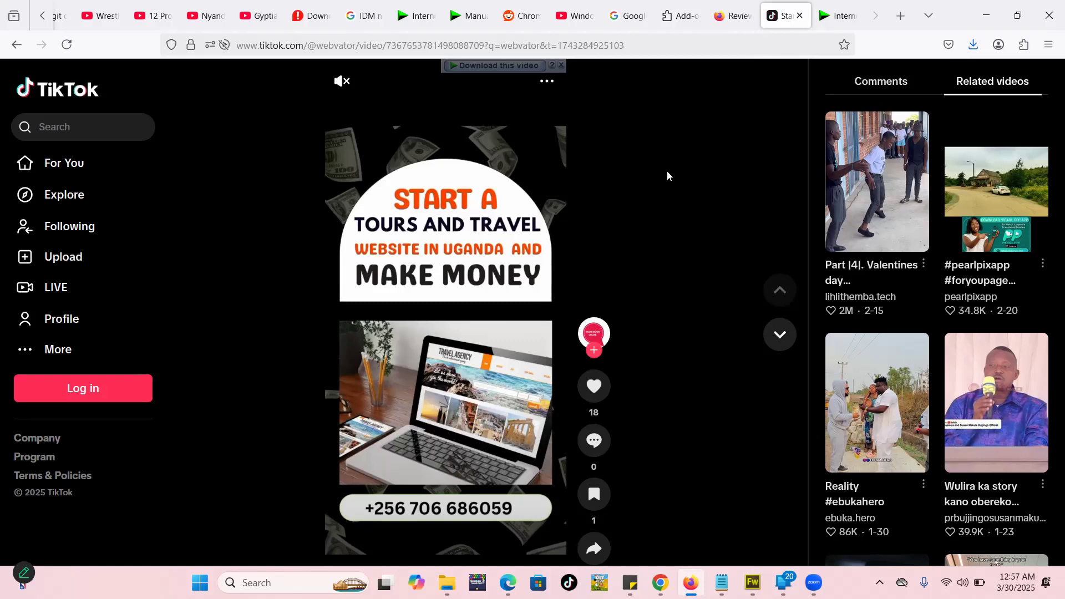
{"action": "mouse_move", "coordinate": [837, 14]}
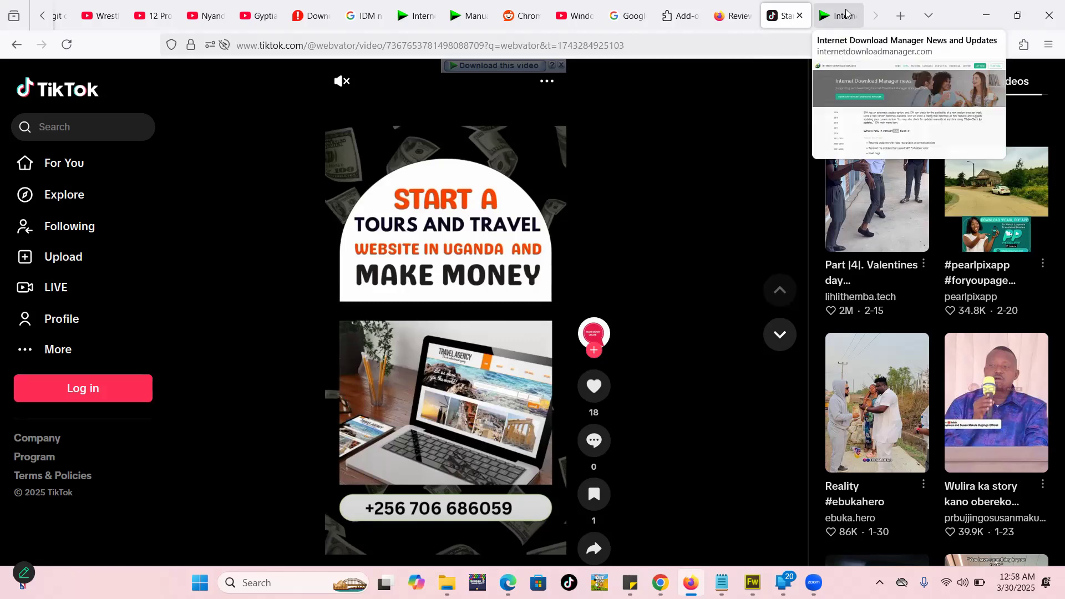